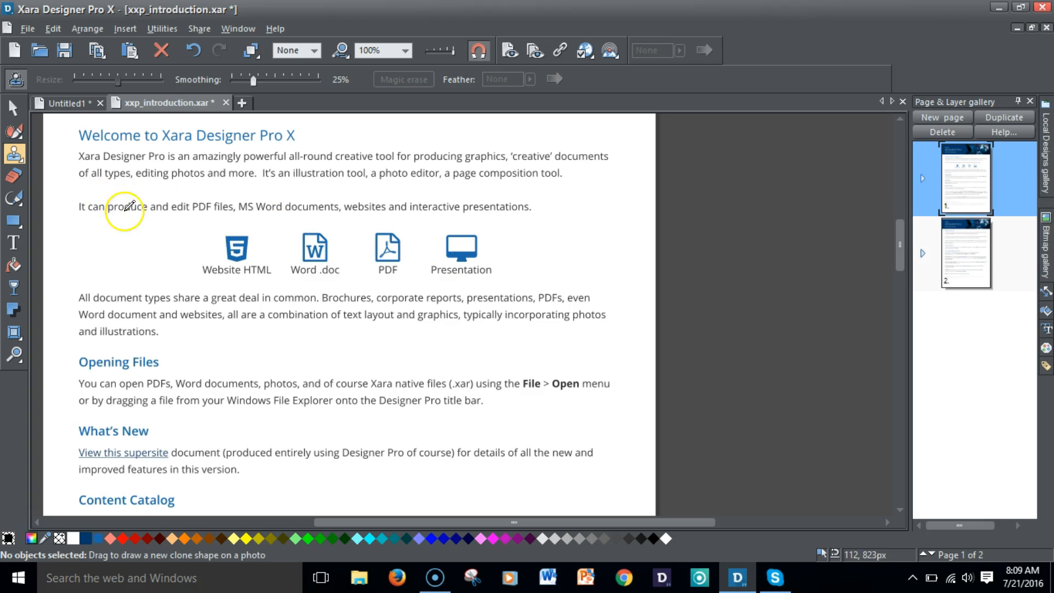
{"action": "mouse_move", "coordinate": [253, 272]}
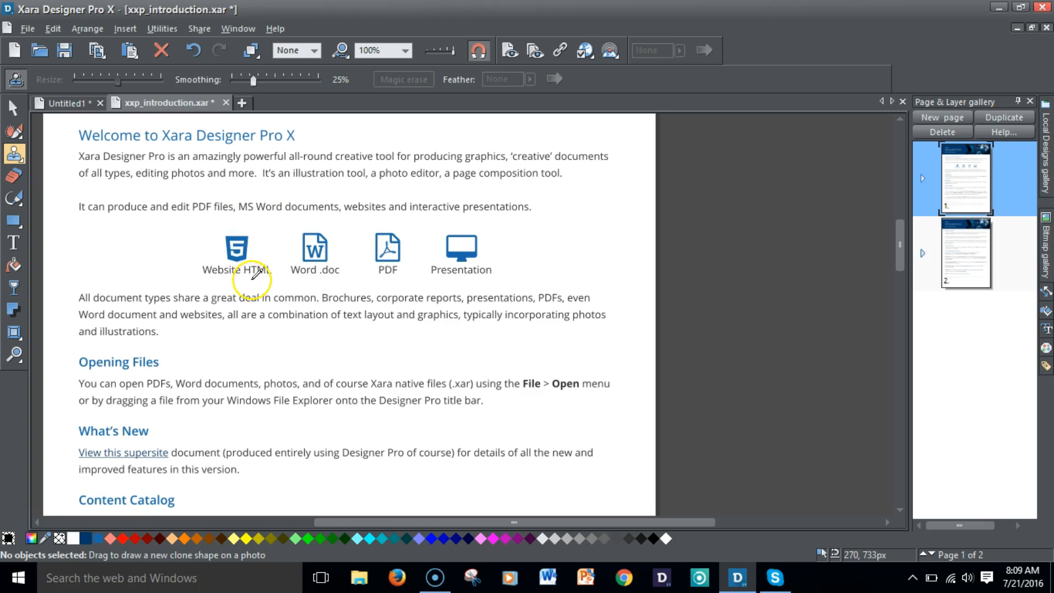
{"action": "mouse_move", "coordinate": [216, 207]}
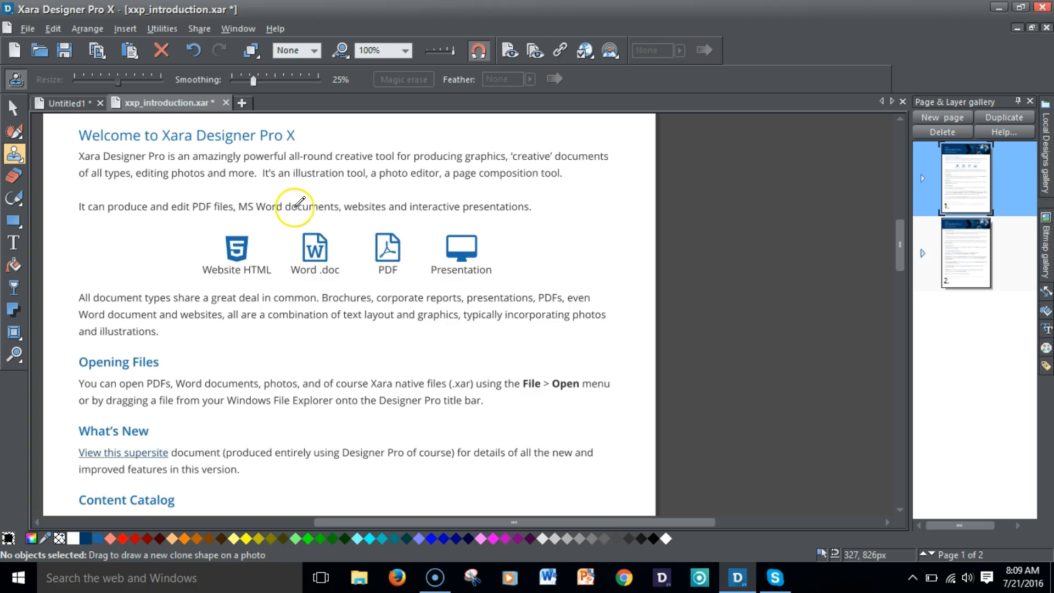
{"action": "mouse_move", "coordinate": [546, 218]}
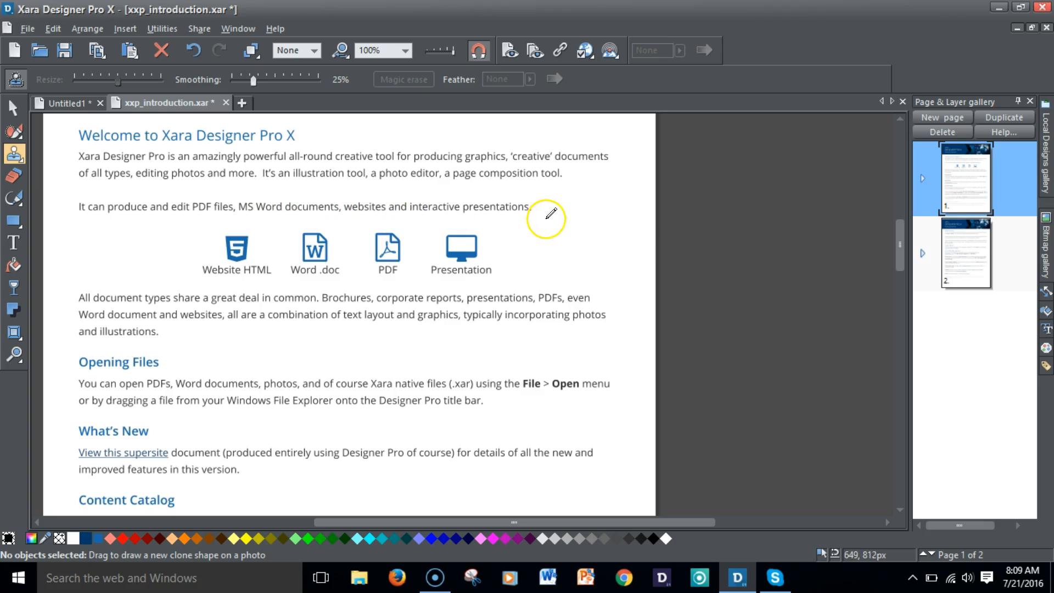
{"action": "mouse_move", "coordinate": [606, 263]}
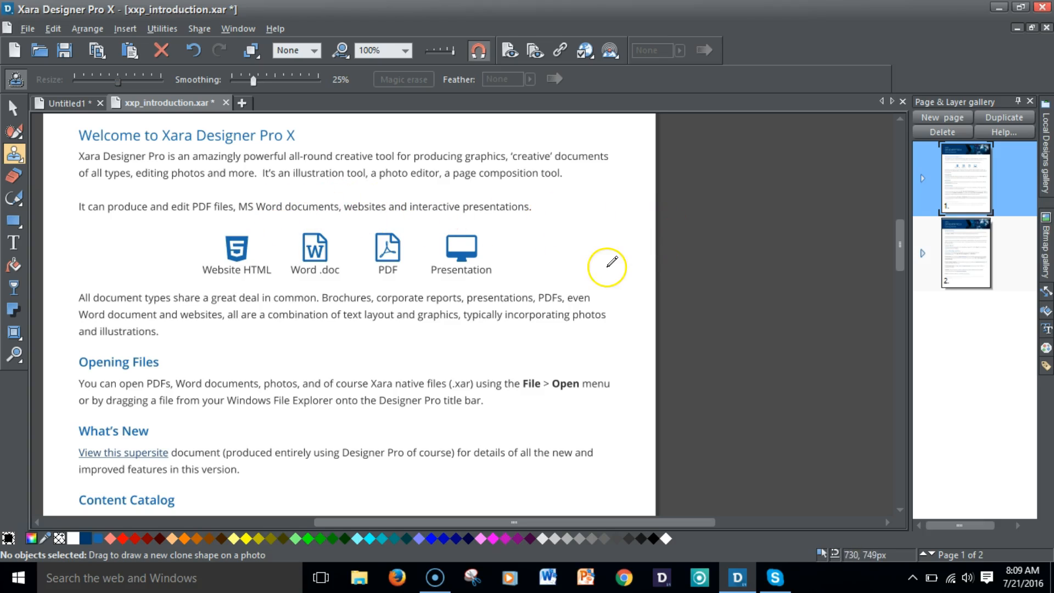
Scroll down the introduction document and bring up the File menu commands
{"action": "scroll", "scroll_direction": "down", "scroll_amount": 3}
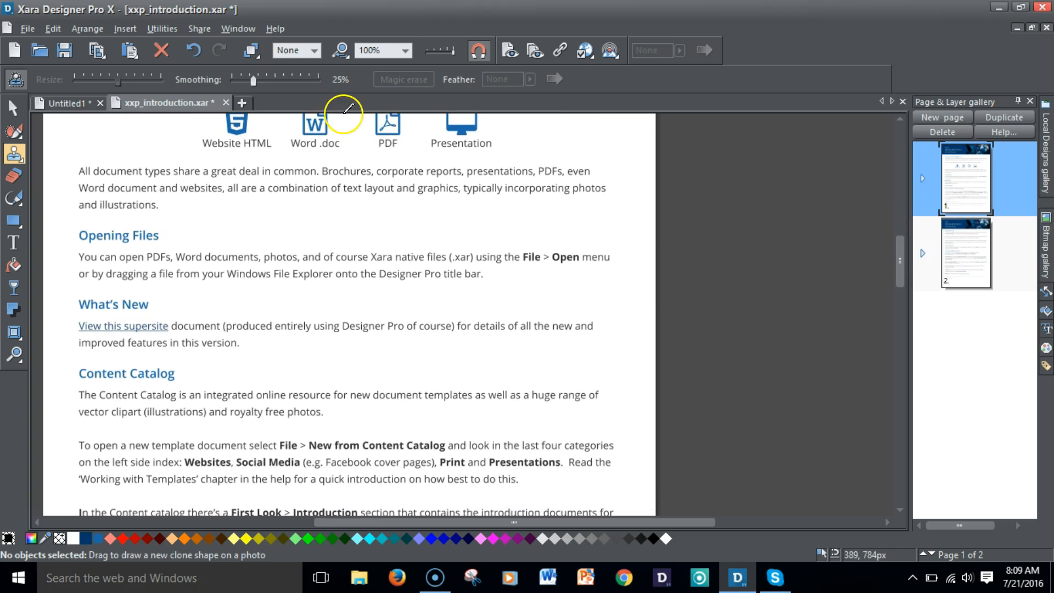
{"action": "left_click", "coordinate": [28, 28]}
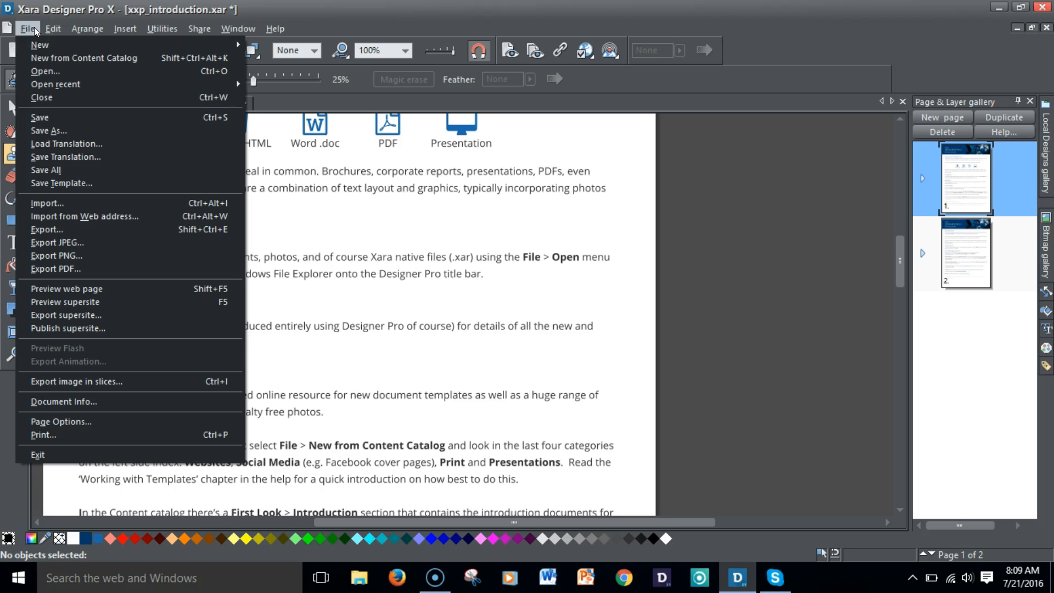
Bring up the Open dialog on Documents and show its supported file types list
{"action": "left_click", "coordinate": [39, 44]}
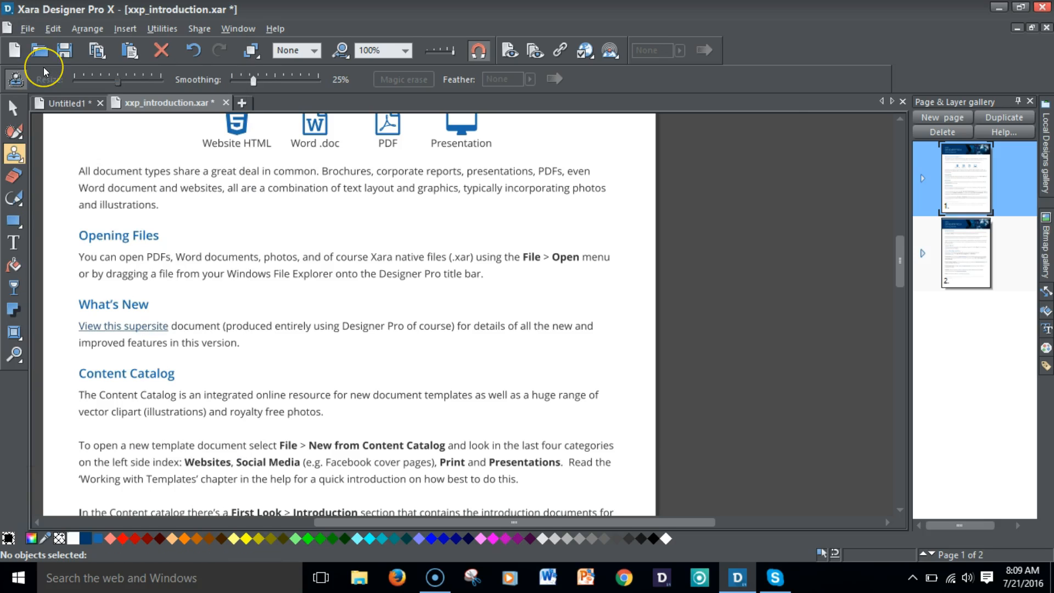
{"action": "left_click", "coordinate": [39, 49]}
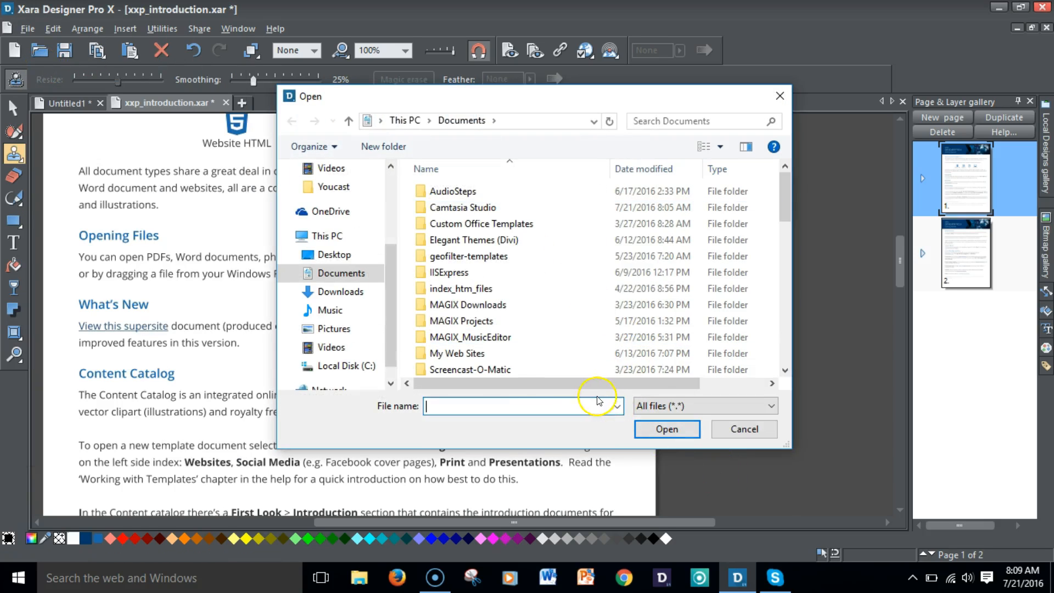
{"action": "mouse_move", "coordinate": [617, 410]}
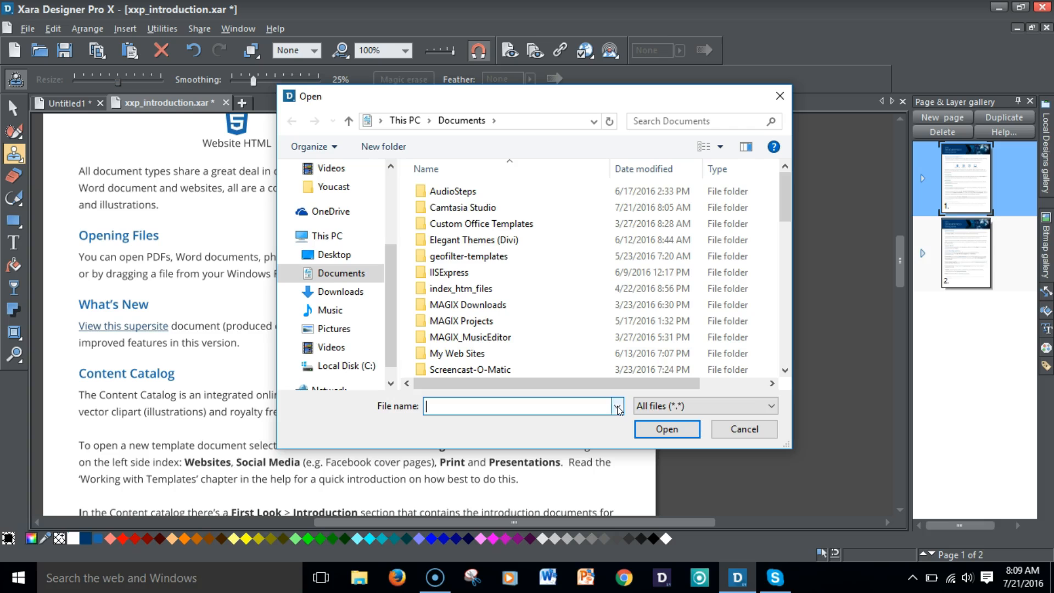
{"action": "left_click", "coordinate": [768, 405]}
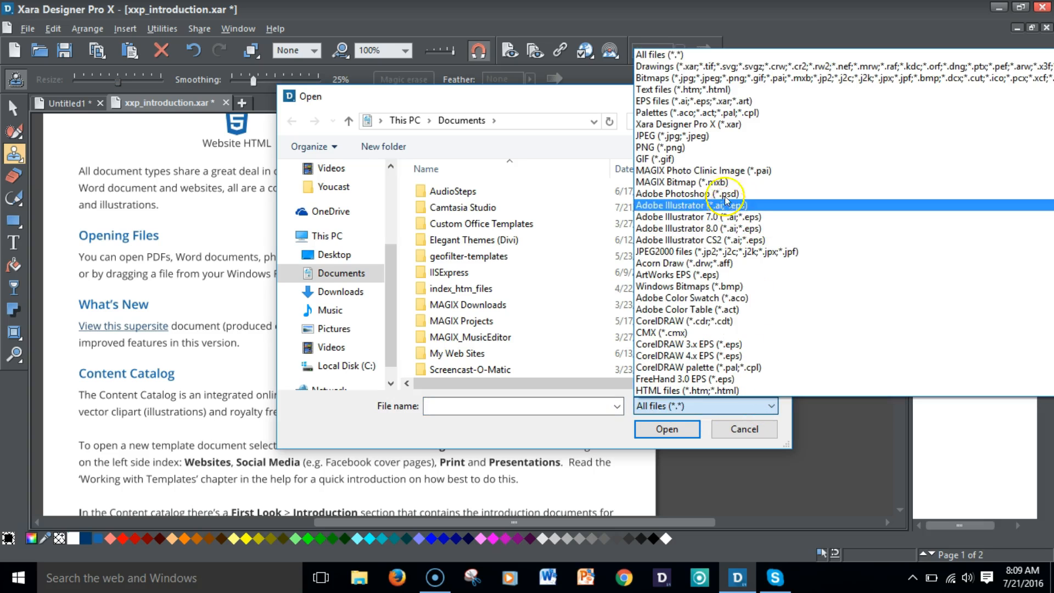
{"action": "mouse_move", "coordinate": [685, 88]}
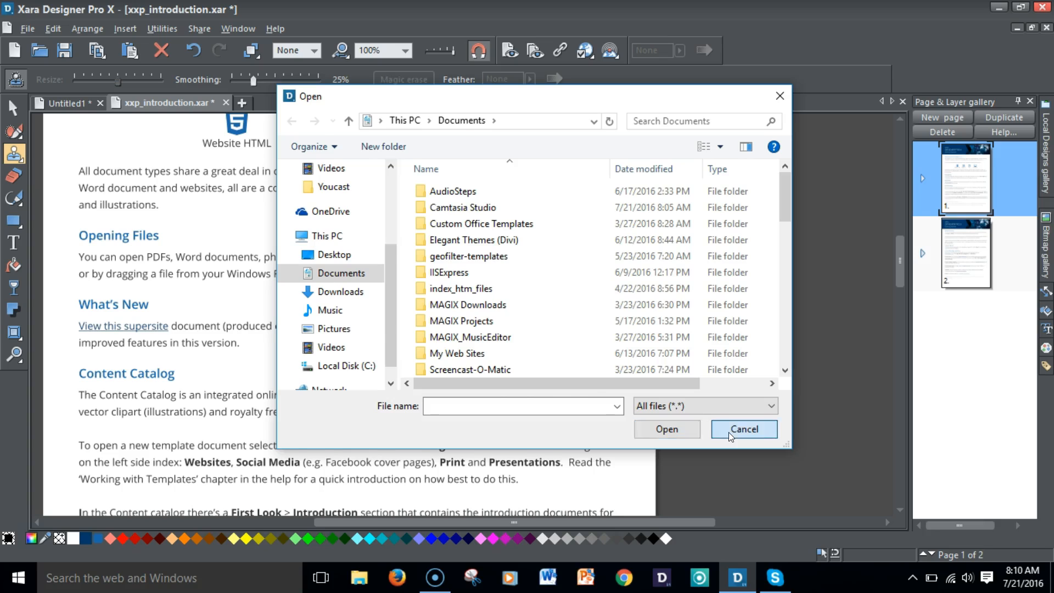
Cancel the Open dialog, returning to the introduction document
{"action": "left_click", "coordinate": [744, 430]}
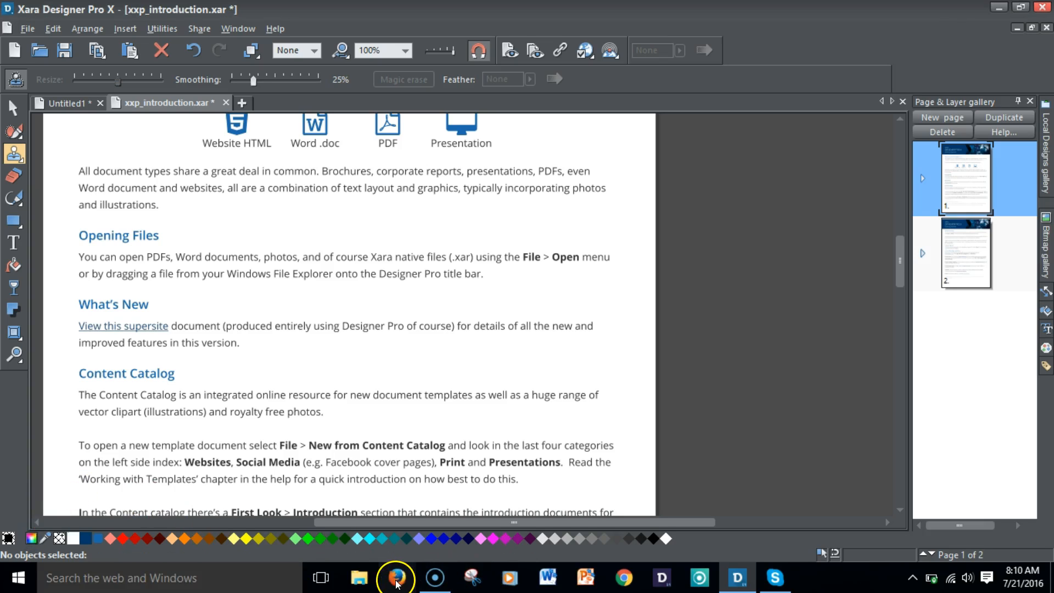
Switch to Firefox's What's New page and highlight the 'Website M' Included Free For 365 Days heading
{"action": "left_click", "coordinate": [395, 577]}
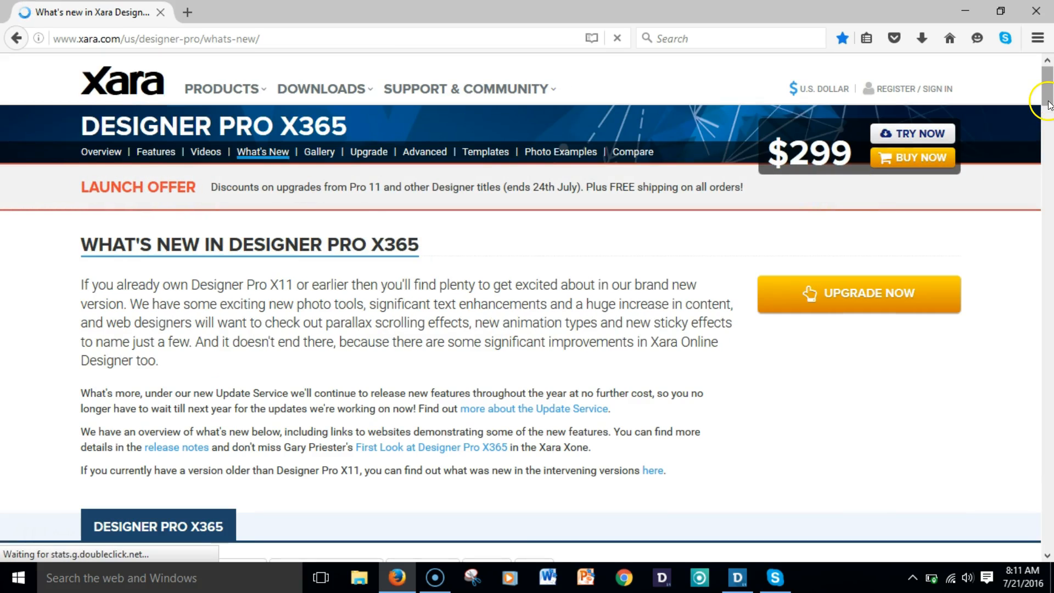
{"action": "scroll", "scroll_direction": "down", "scroll_amount": 3}
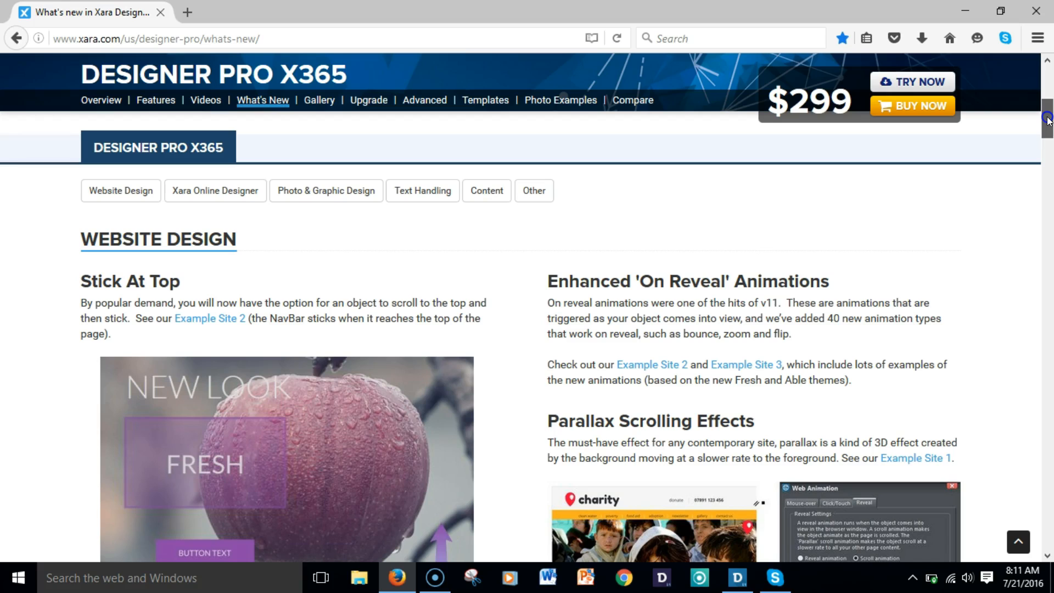
{"action": "scroll", "scroll_direction": "down", "scroll_amount": 3}
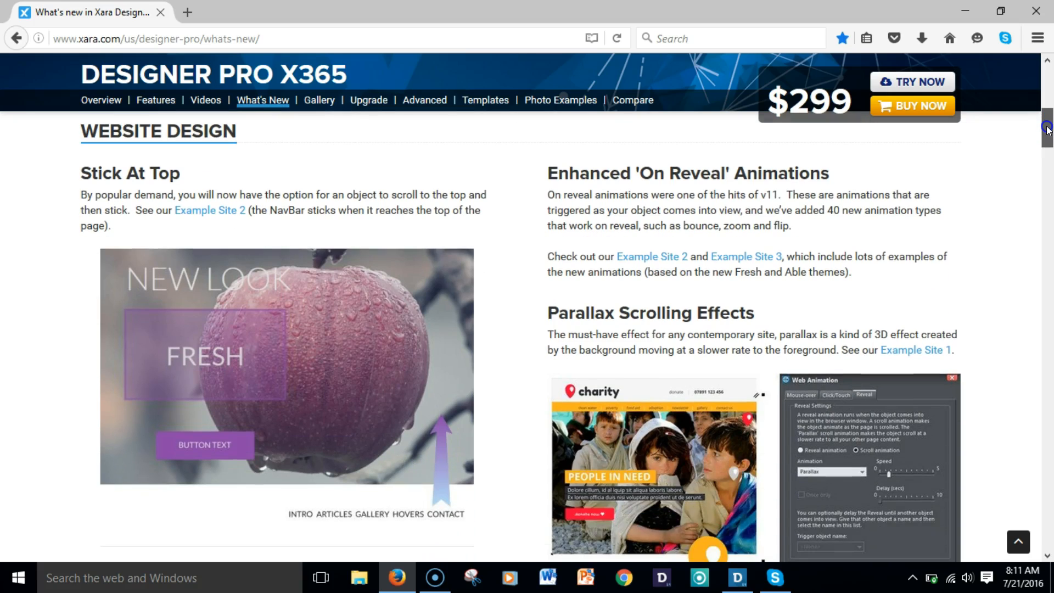
{"action": "scroll", "scroll_direction": "down", "scroll_amount": 3}
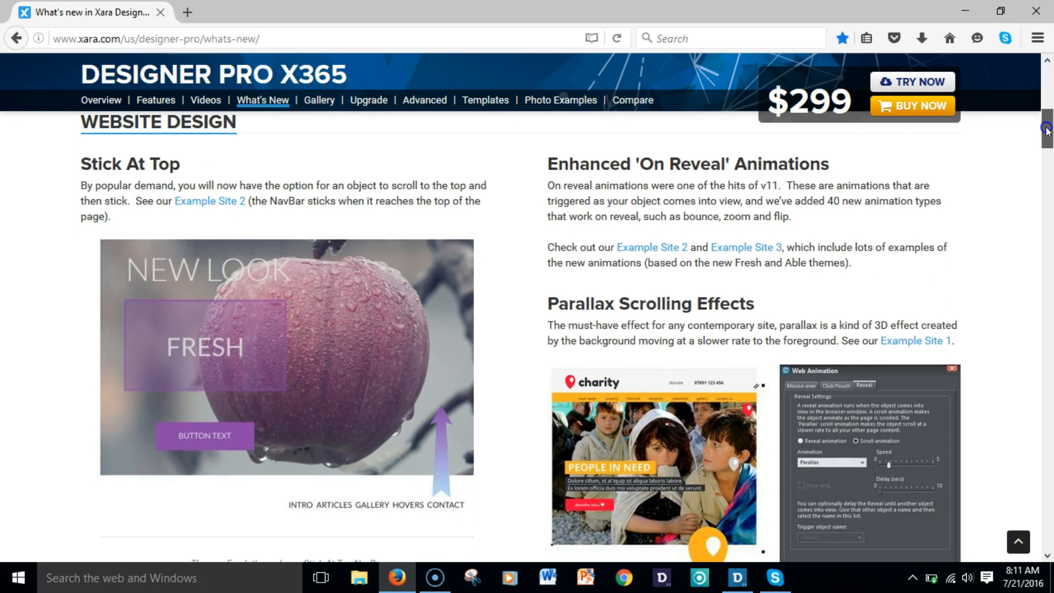
{"action": "scroll", "scroll_direction": "down", "scroll_amount": 3}
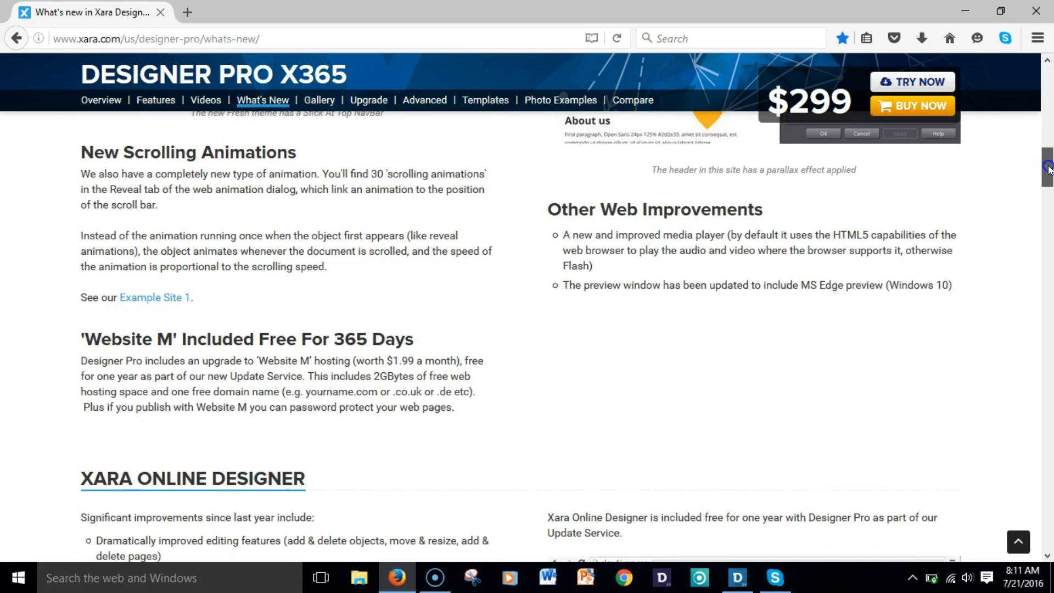
{"action": "scroll", "scroll_direction": "down", "scroll_amount": 3}
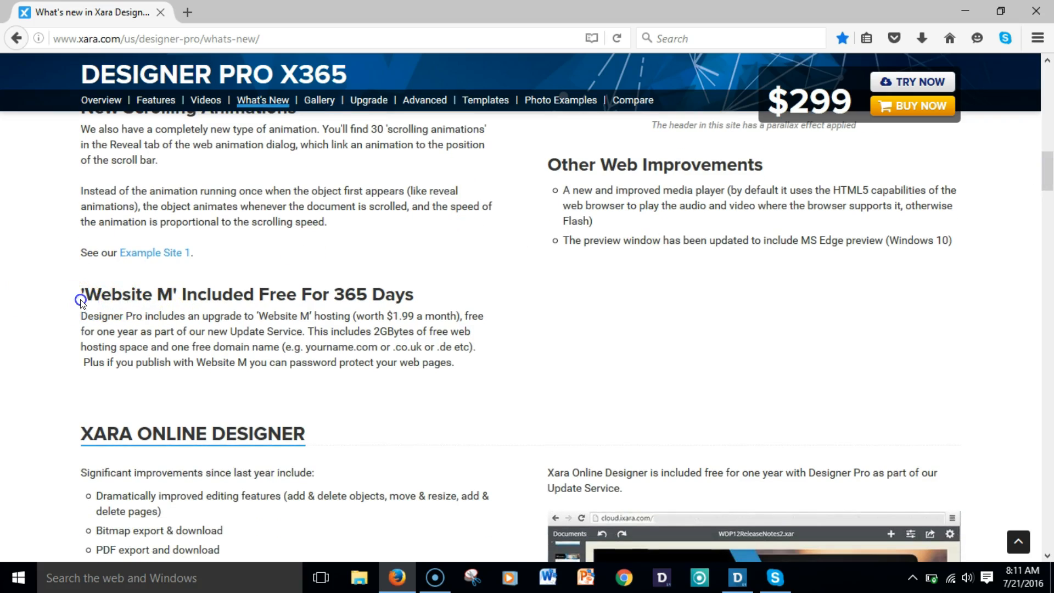
{"action": "left_click_drag", "start_coordinate": [80, 295], "coordinate": [422, 295]}
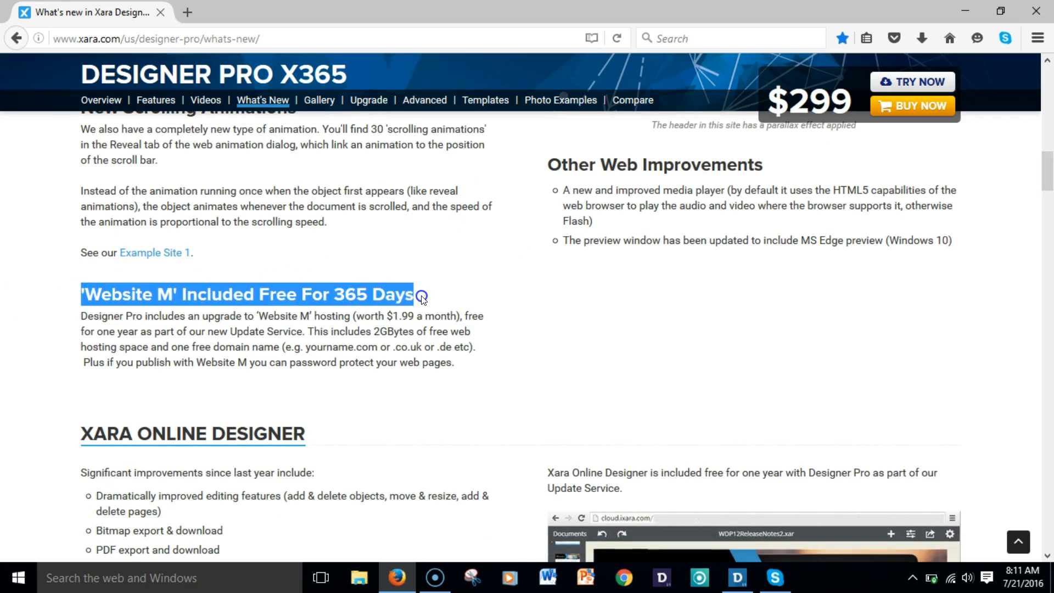
{"action": "mouse_move", "coordinate": [786, 270]}
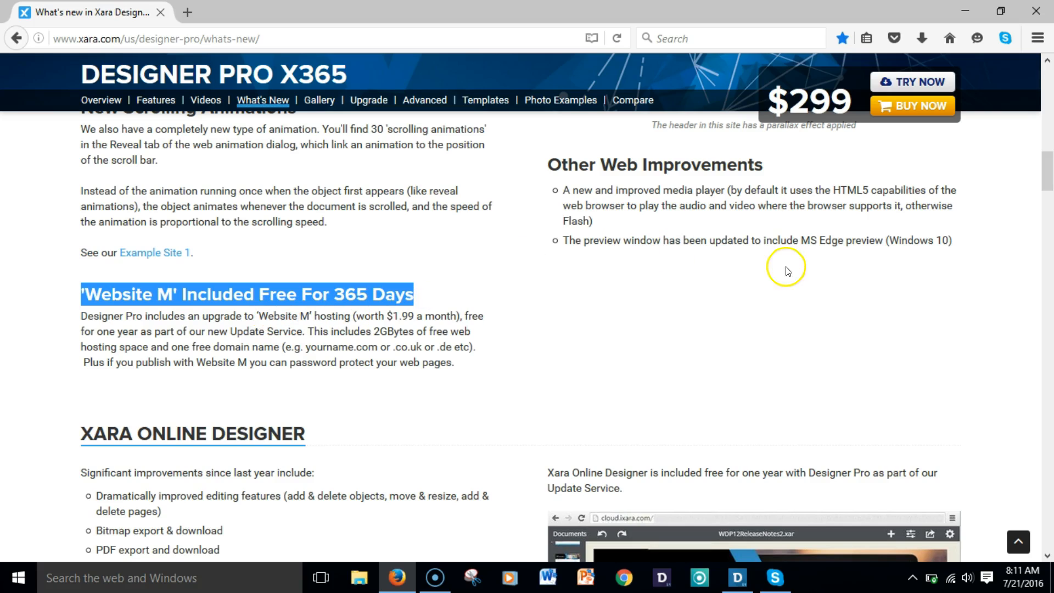
{"action": "mouse_move", "coordinate": [624, 327]}
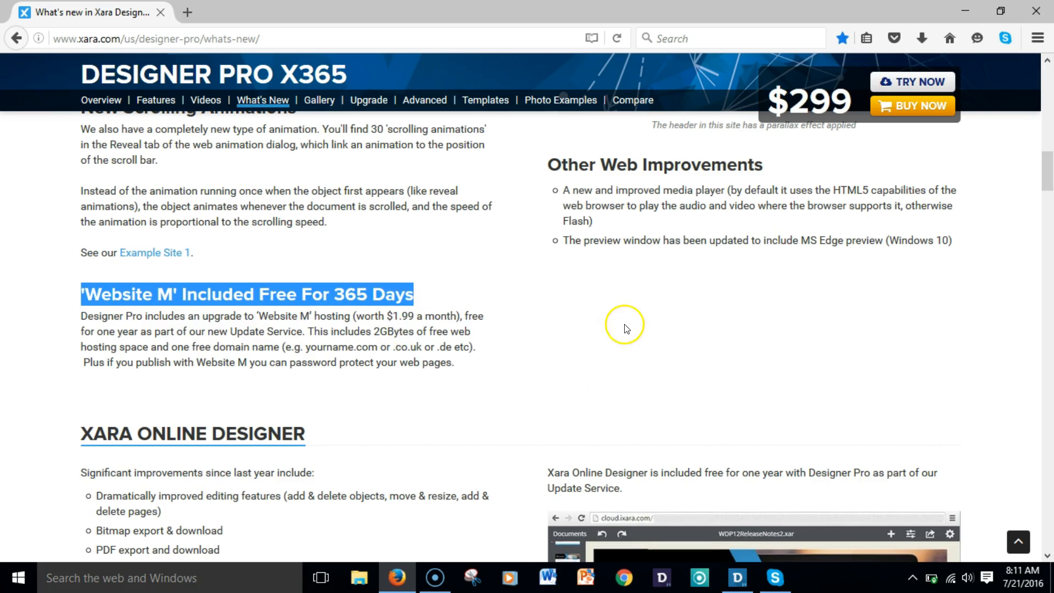
{"action": "scroll", "scroll_direction": "down", "scroll_amount": 3}
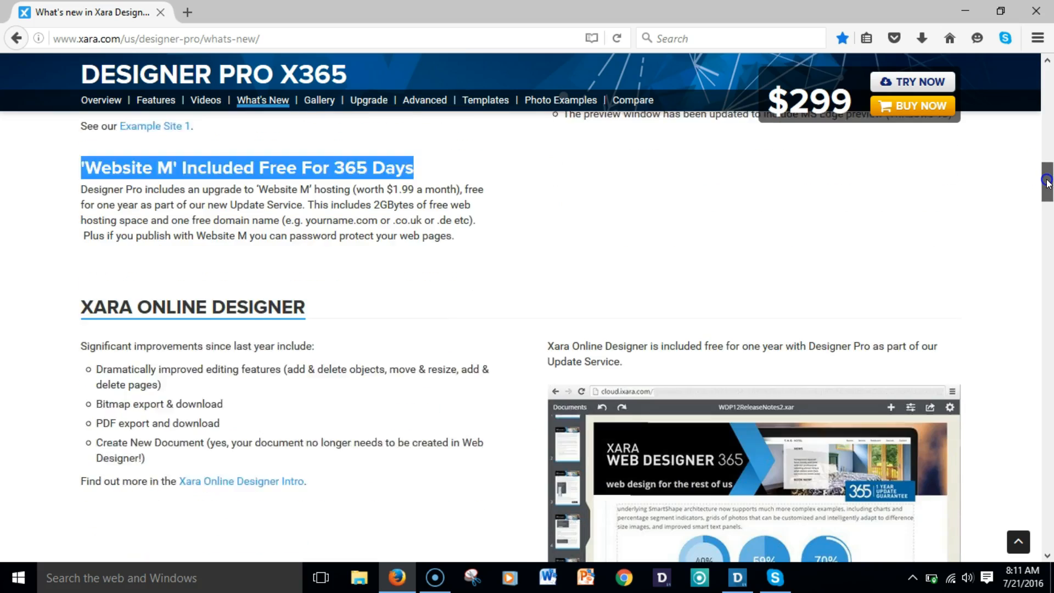
{"action": "scroll", "scroll_direction": "down", "scroll_amount": 3}
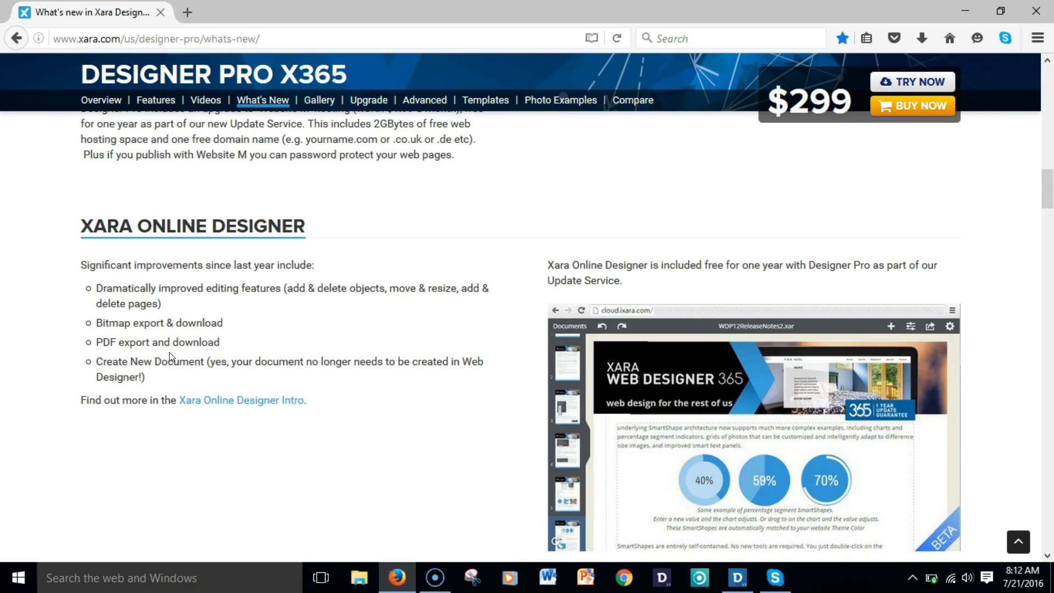
{"action": "left_click", "coordinate": [110, 231]}
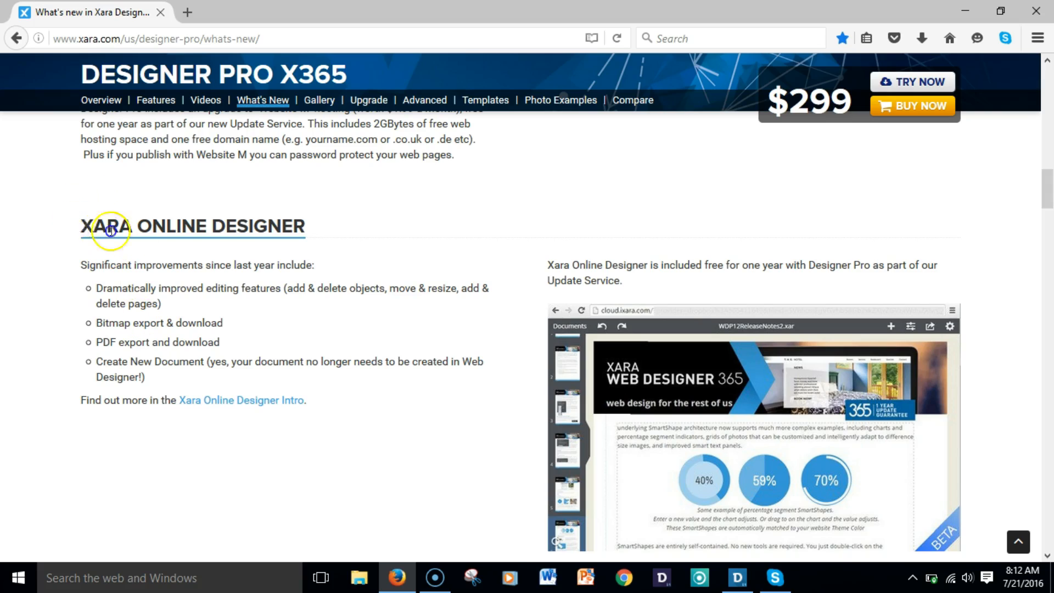
{"action": "double_click", "coordinate": [107, 226]}
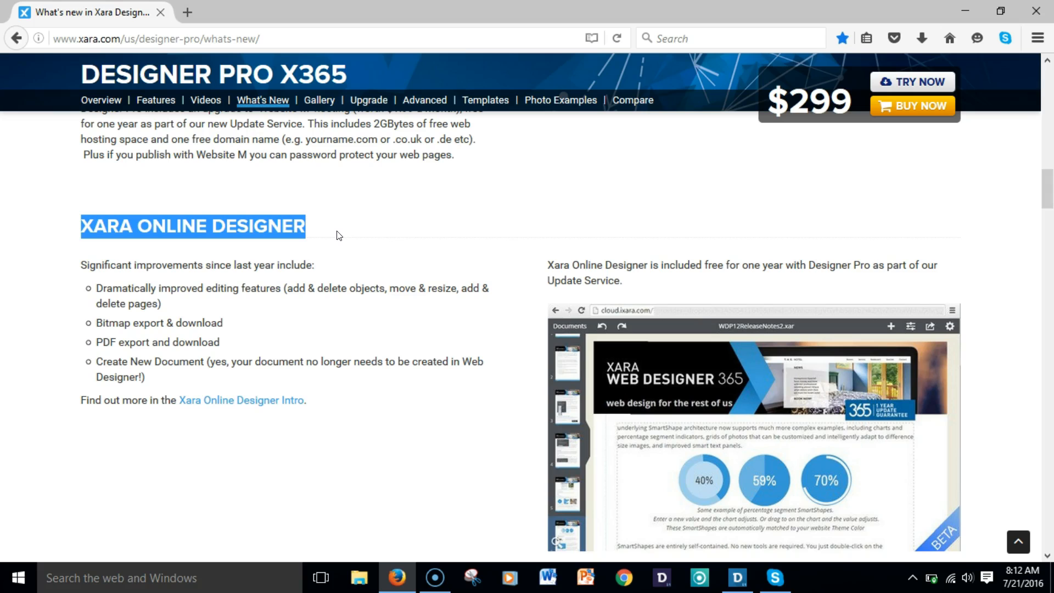
{"action": "mouse_move", "coordinate": [1046, 167]}
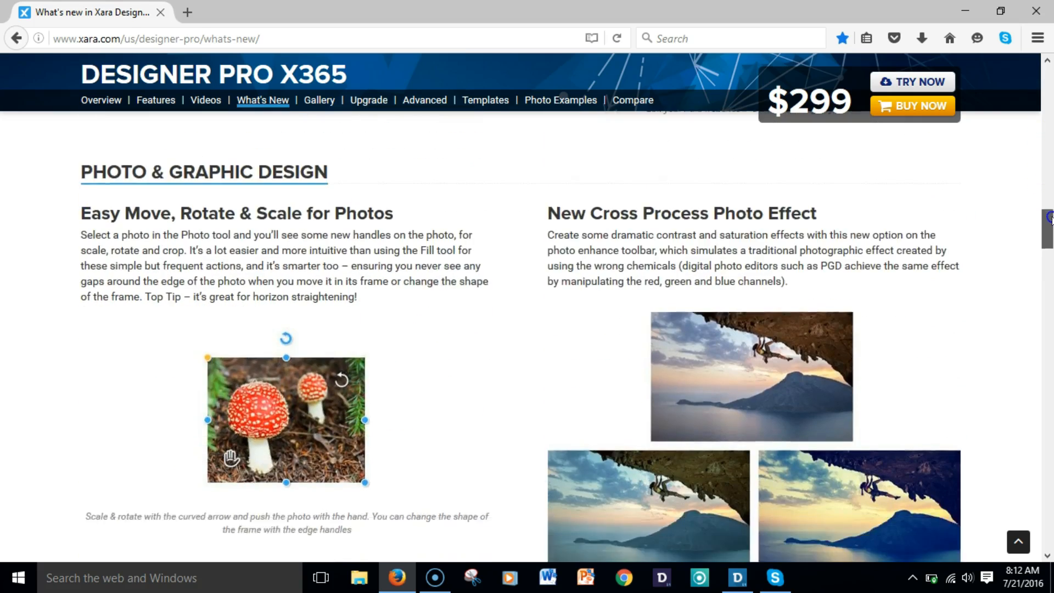
{"action": "scroll", "scroll_direction": "down", "scroll_amount": 3}
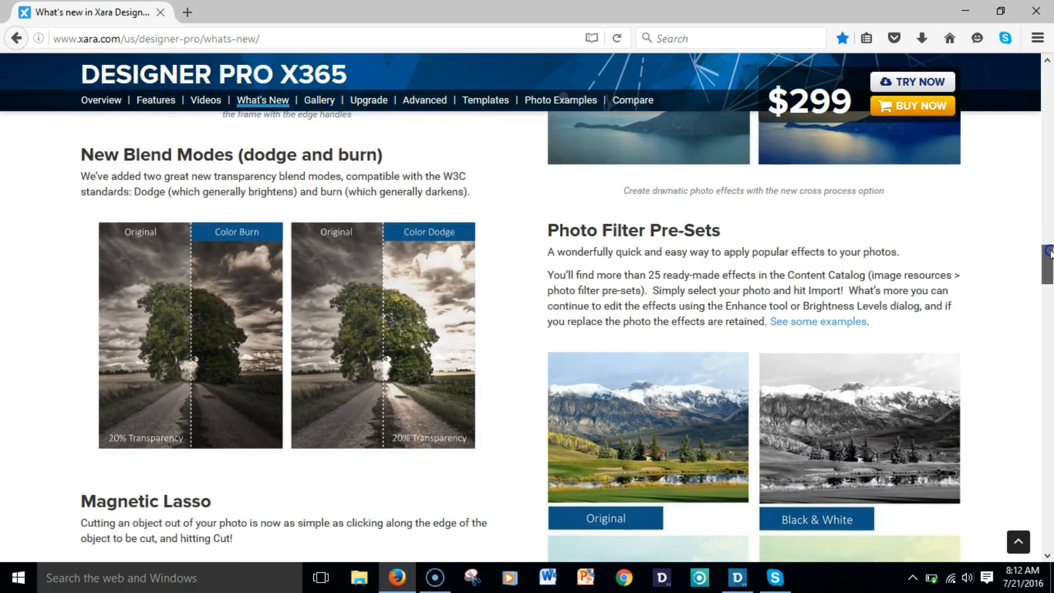
{"action": "scroll", "scroll_direction": "down", "scroll_amount": 3}
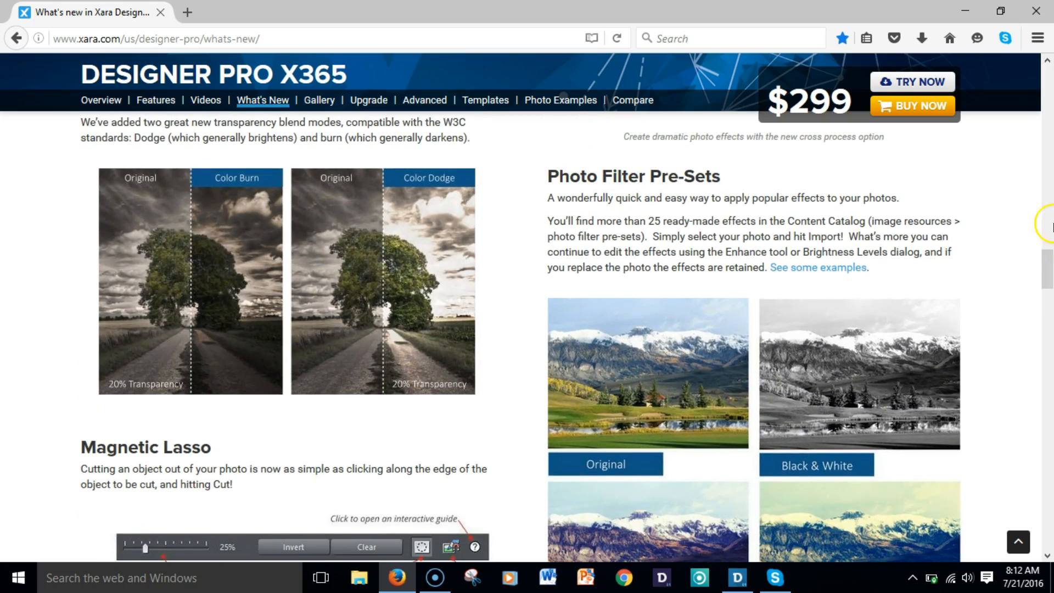
{"action": "scroll", "scroll_direction": "down", "scroll_amount": 3}
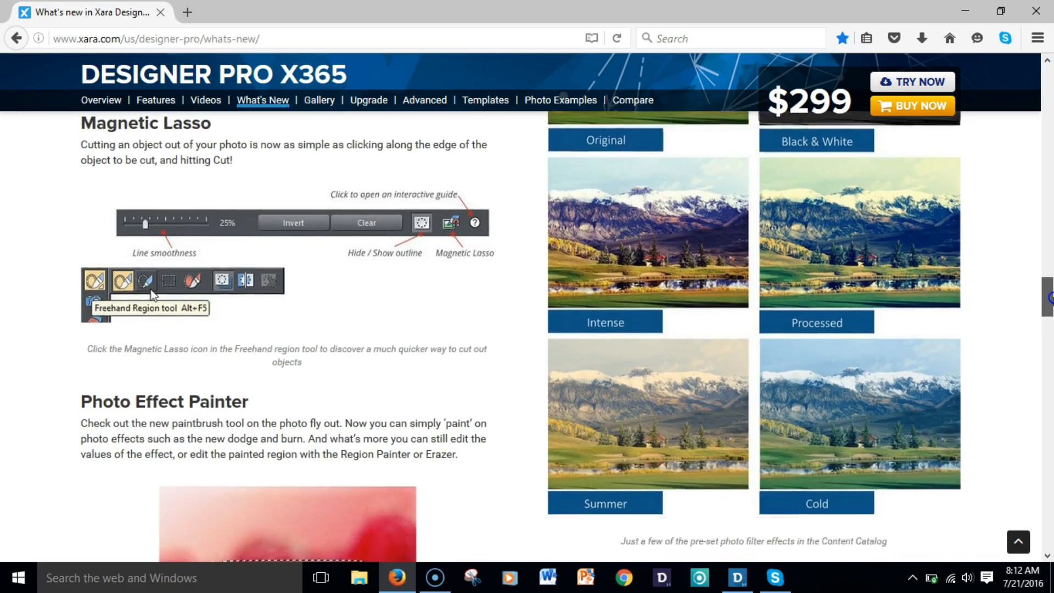
{"action": "scroll", "scroll_direction": "down", "scroll_amount": 3}
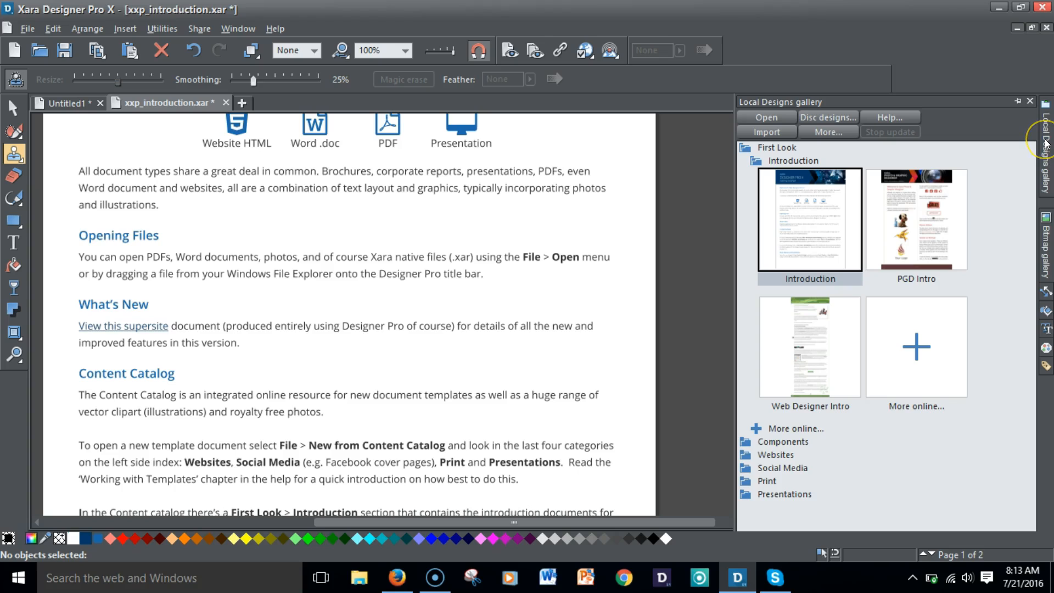
{"action": "mouse_move", "coordinate": [927, 209]}
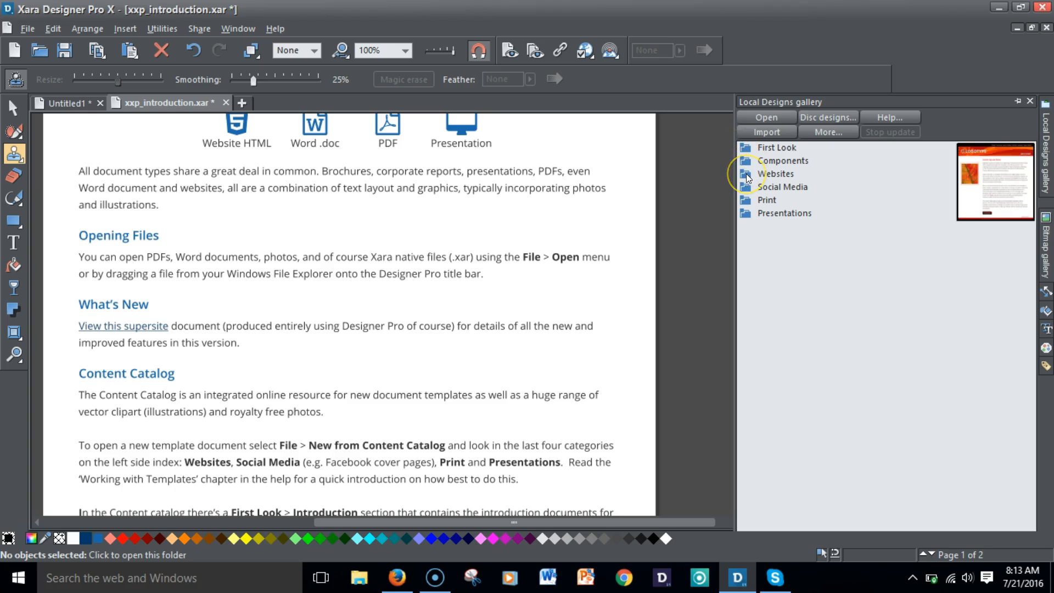
Expand the Websites folder in the Local Designs gallery
{"action": "left_click", "coordinate": [776, 173]}
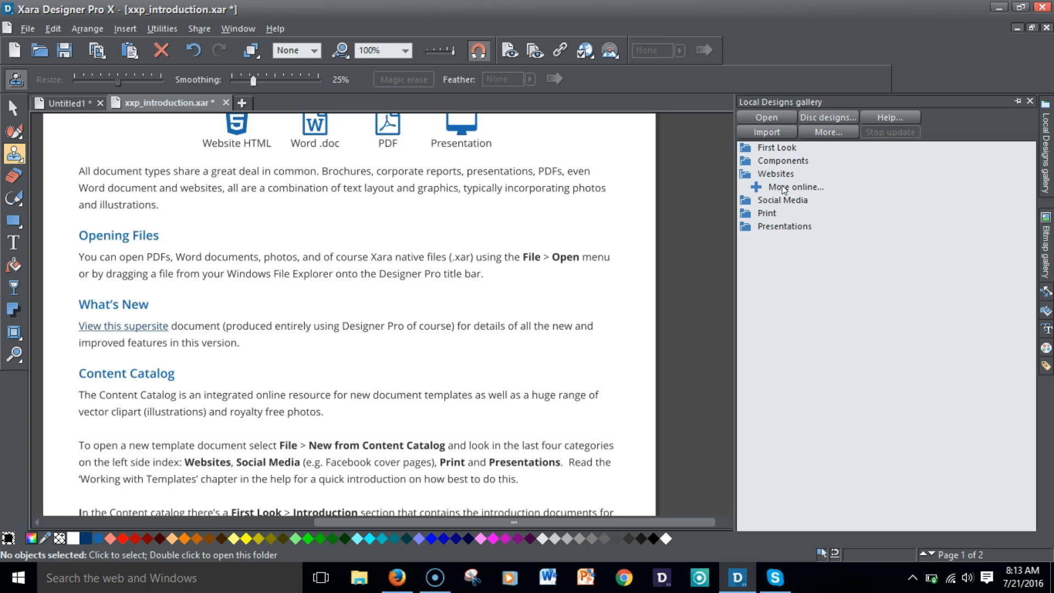
Download the Website template from the online catalog into the designs gallery
{"action": "left_click", "coordinate": [796, 187]}
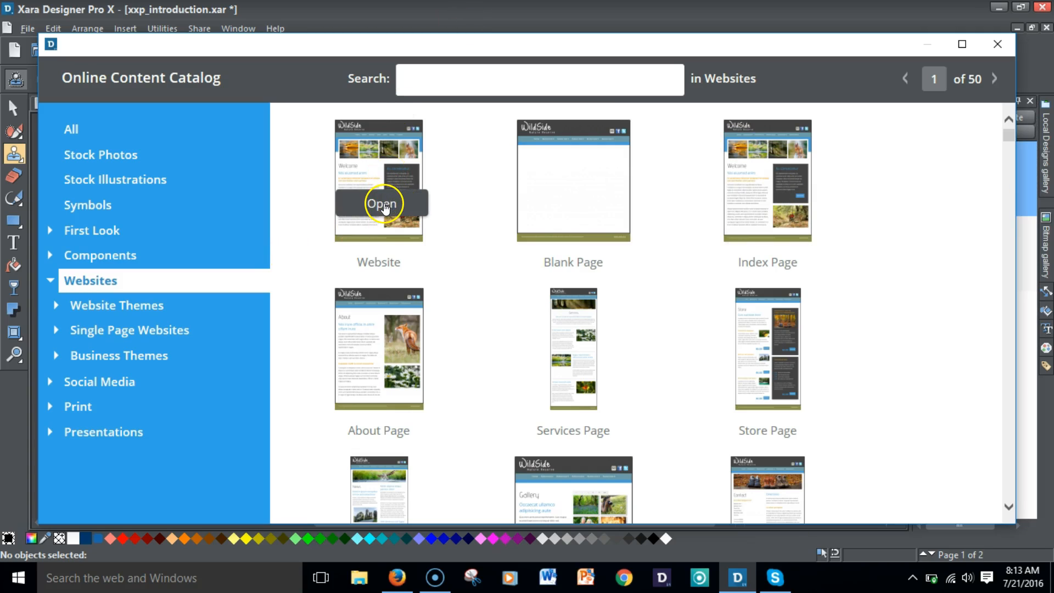
{"action": "left_click", "coordinate": [381, 204]}
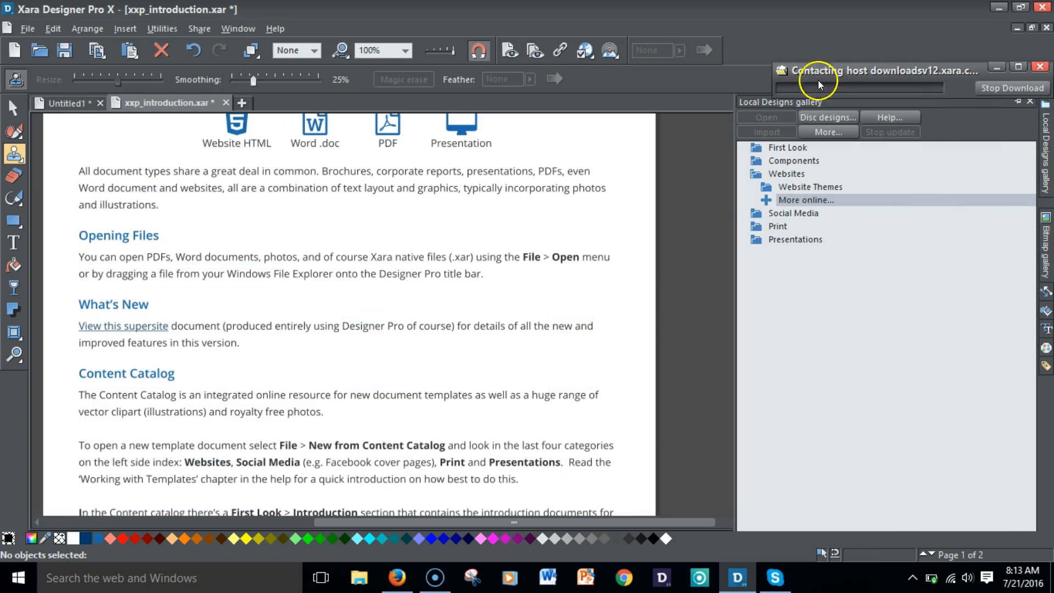
{"action": "left_click", "coordinate": [1046, 148]}
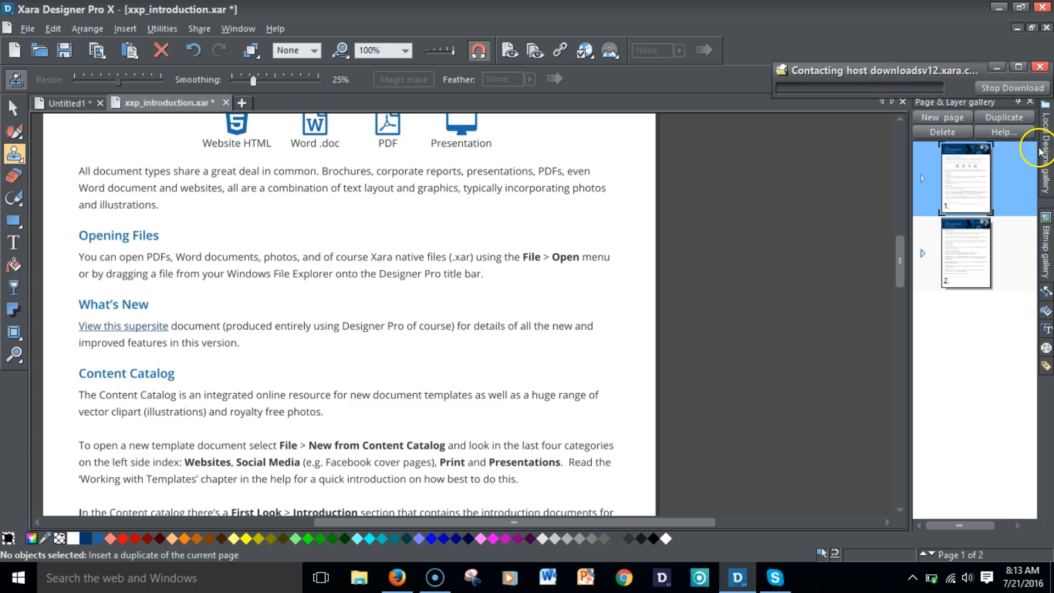
{"action": "left_click", "coordinate": [1045, 139]}
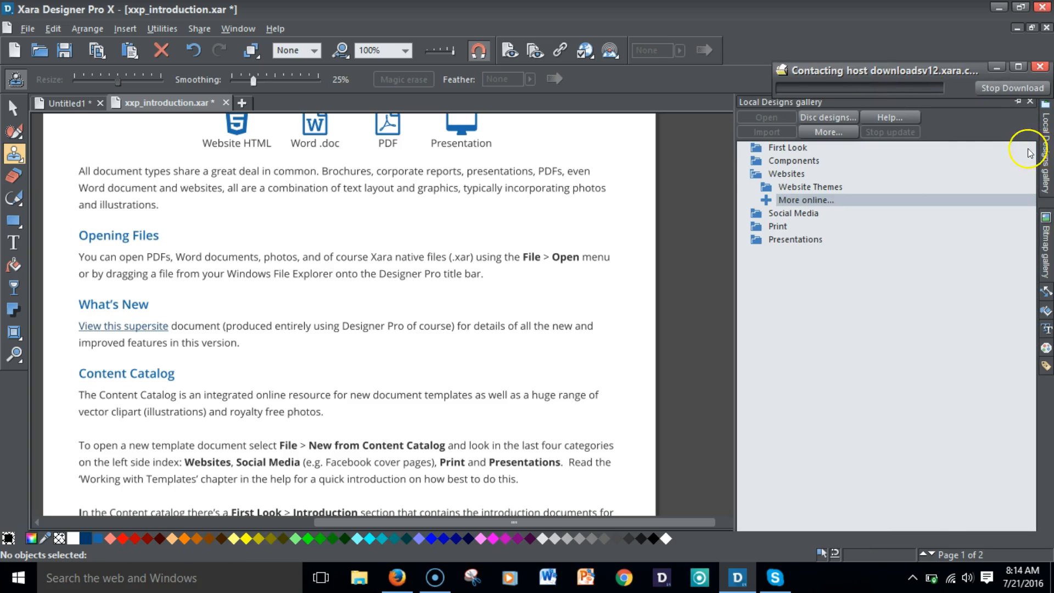
{"action": "left_click", "coordinate": [764, 186]}
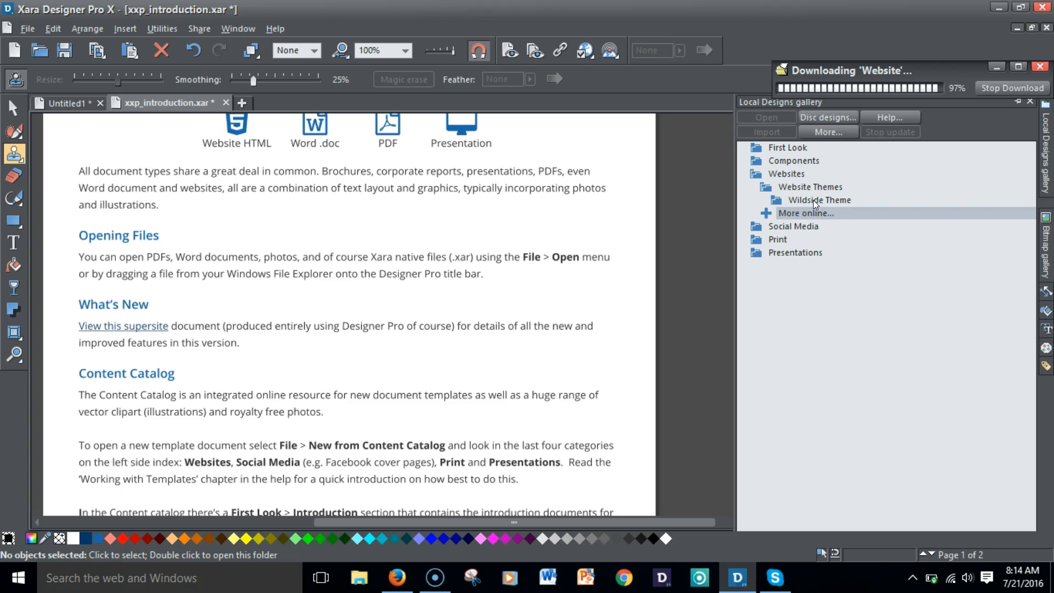
Open the downloaded Wildside Theme design, prompting for its missing fonts
{"action": "double_click", "coordinate": [819, 199]}
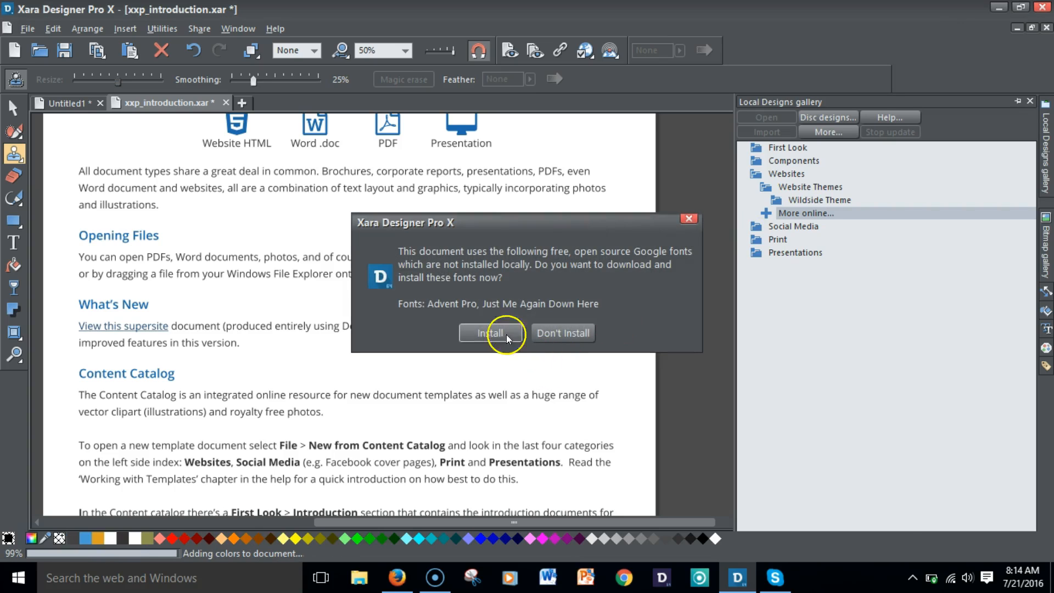
Install the missing Google fonts and dismiss the Responsive Web Design notice
{"action": "left_click", "coordinate": [489, 332]}
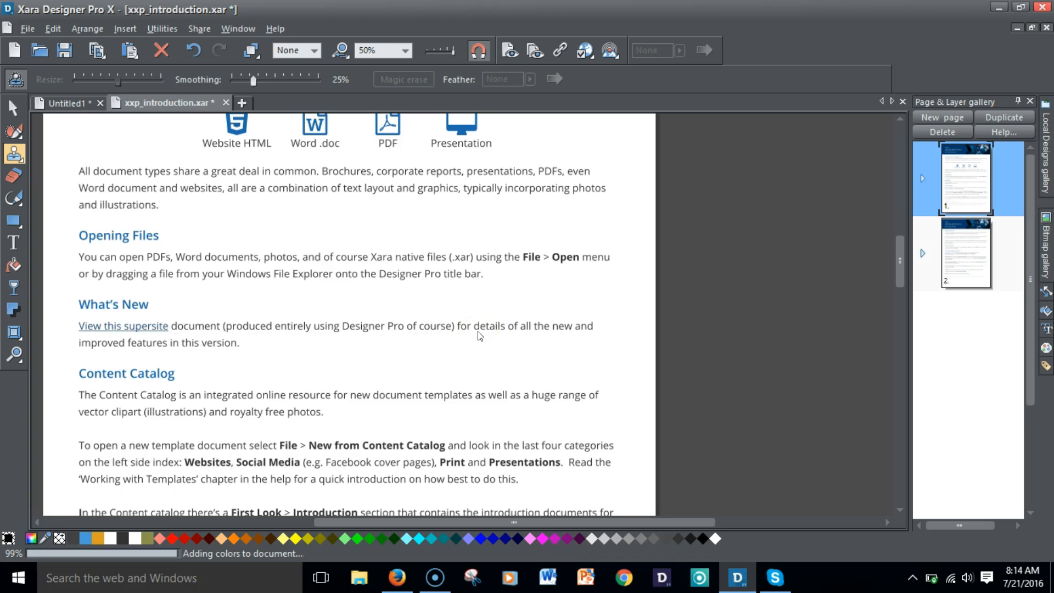
{"action": "mouse_move", "coordinate": [1046, 125]}
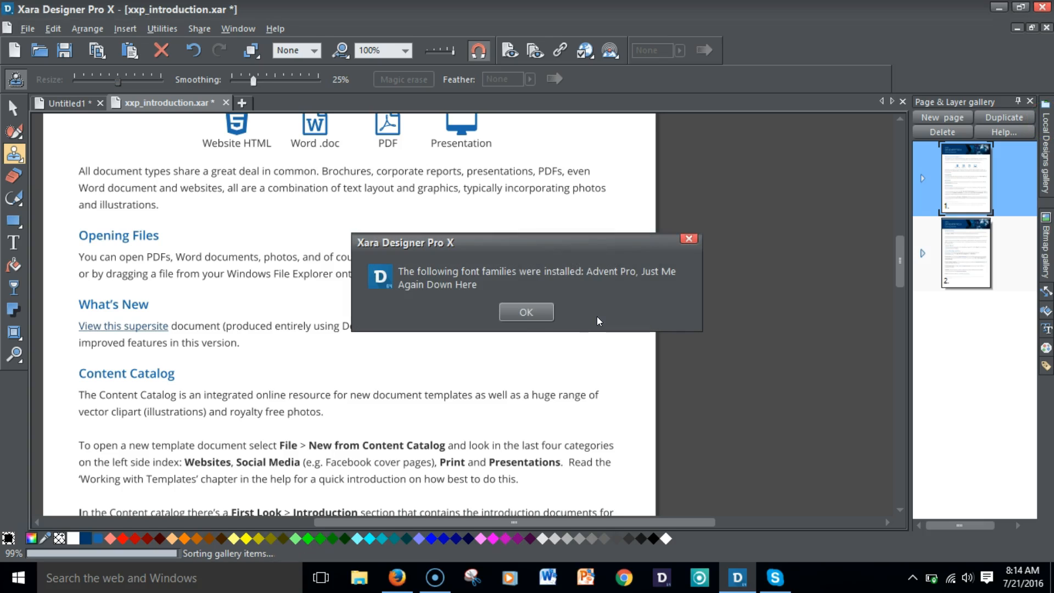
{"action": "left_click", "coordinate": [526, 312]}
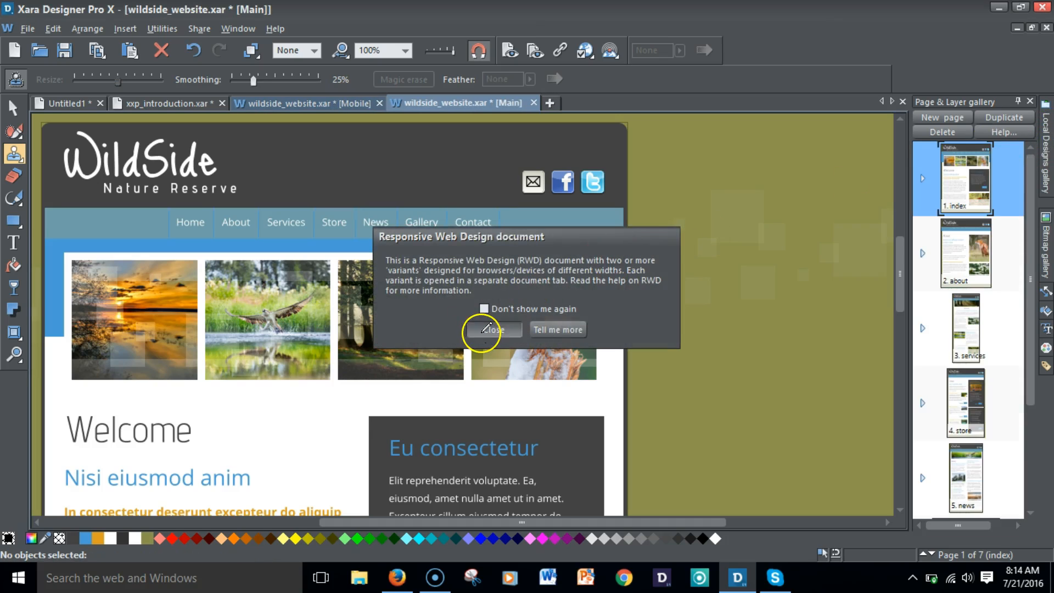
{"action": "left_click", "coordinate": [492, 329]}
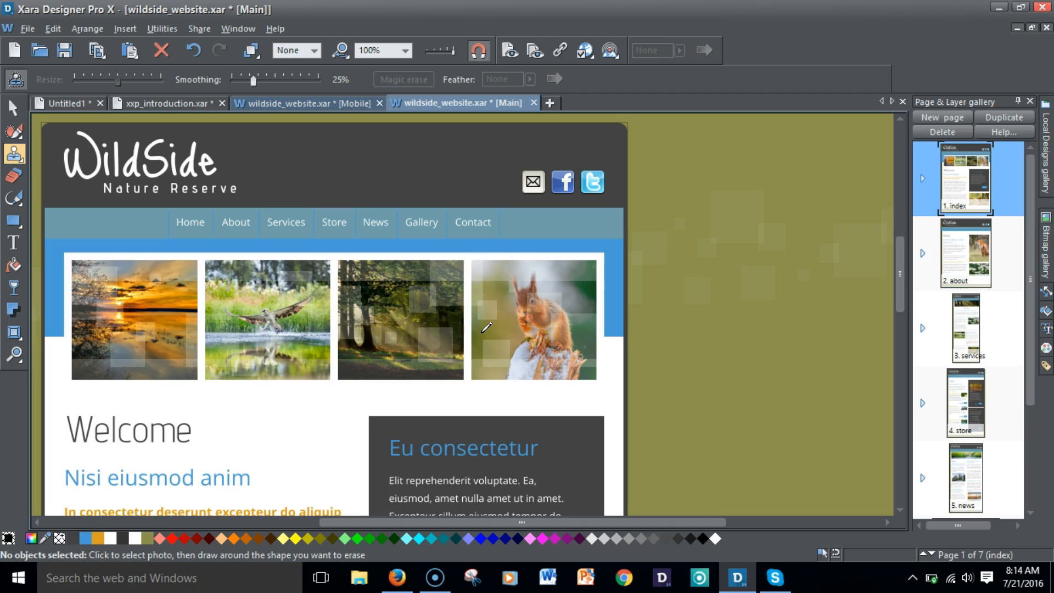
{"action": "left_click", "coordinate": [27, 29]}
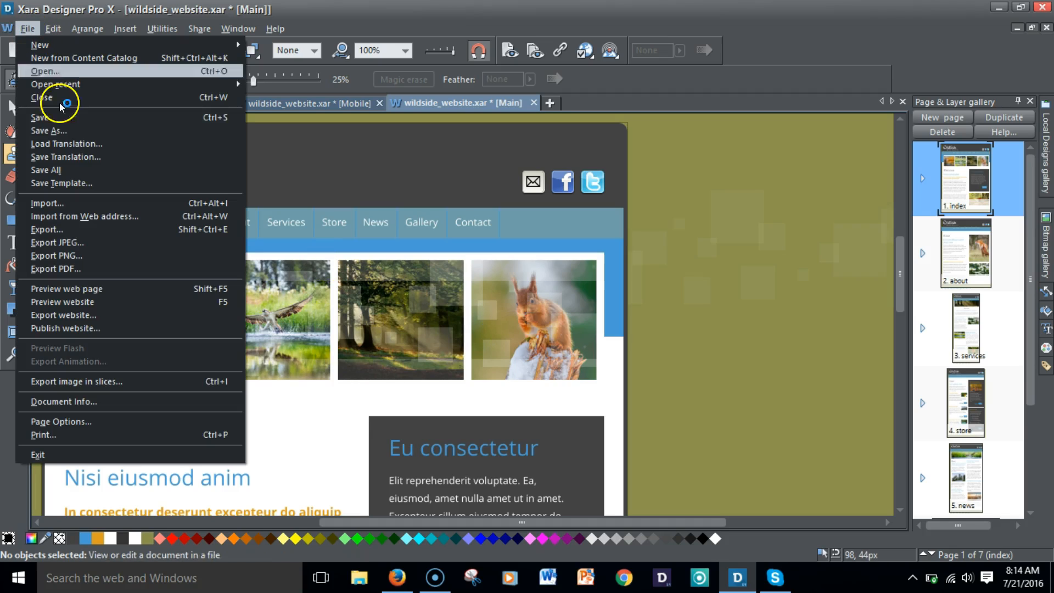
{"action": "mouse_move", "coordinate": [48, 131]}
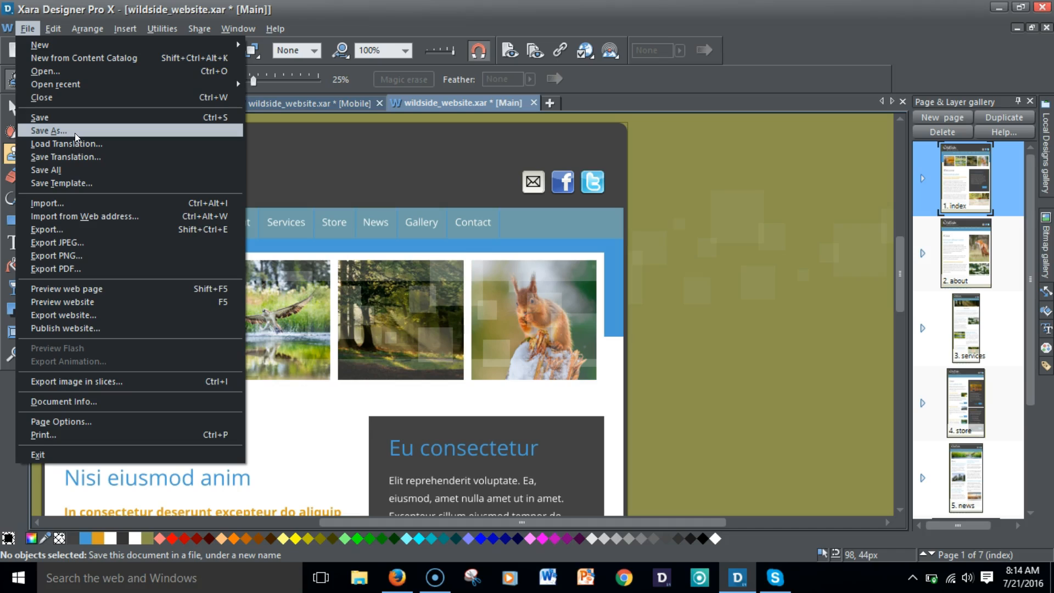
{"action": "left_click", "coordinate": [46, 203]}
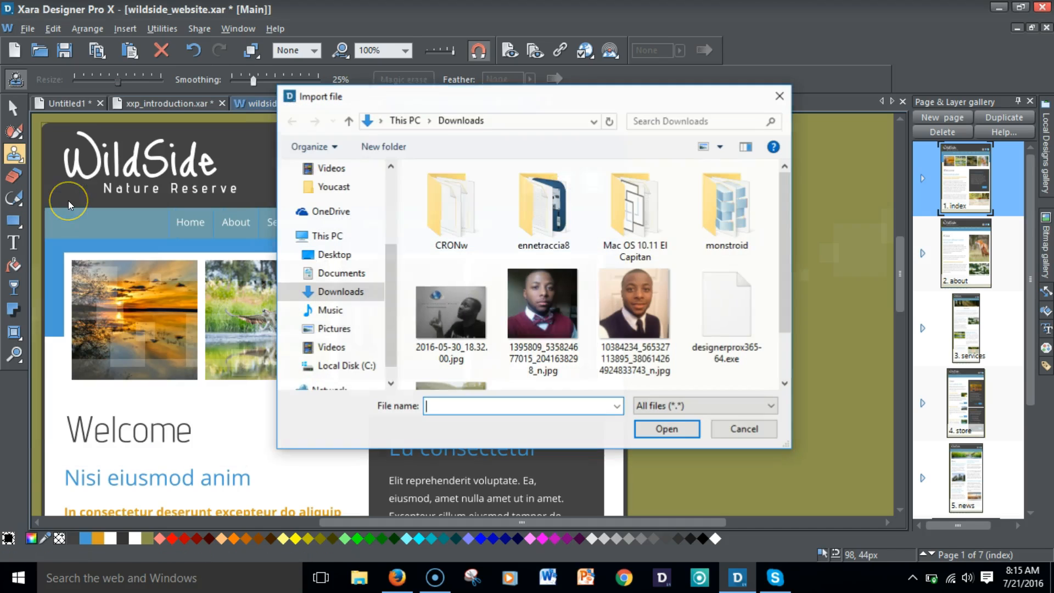
{"action": "left_click", "coordinate": [340, 291]}
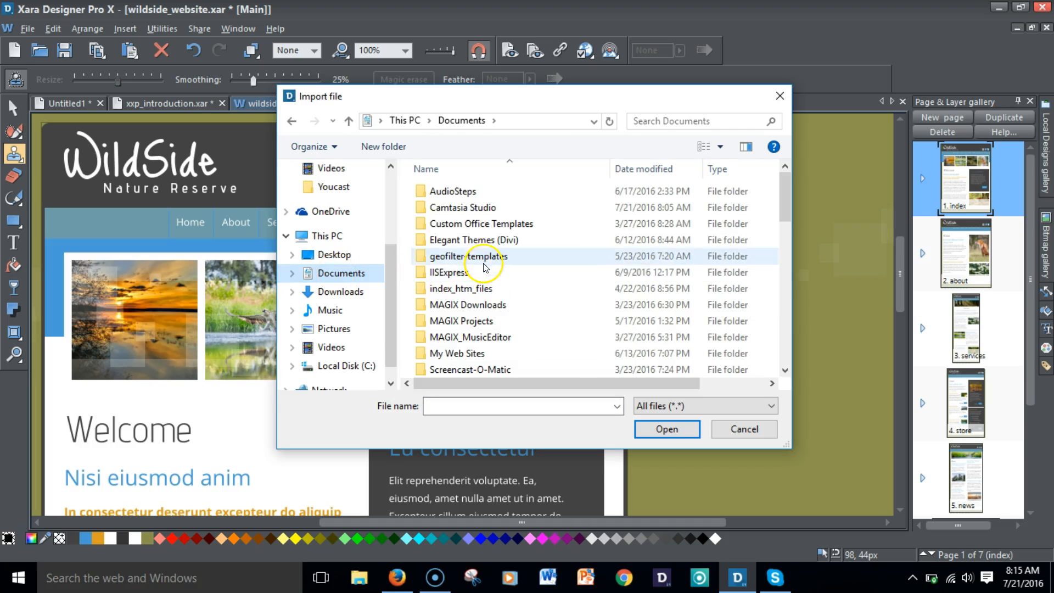
{"action": "double_click", "coordinate": [469, 256]}
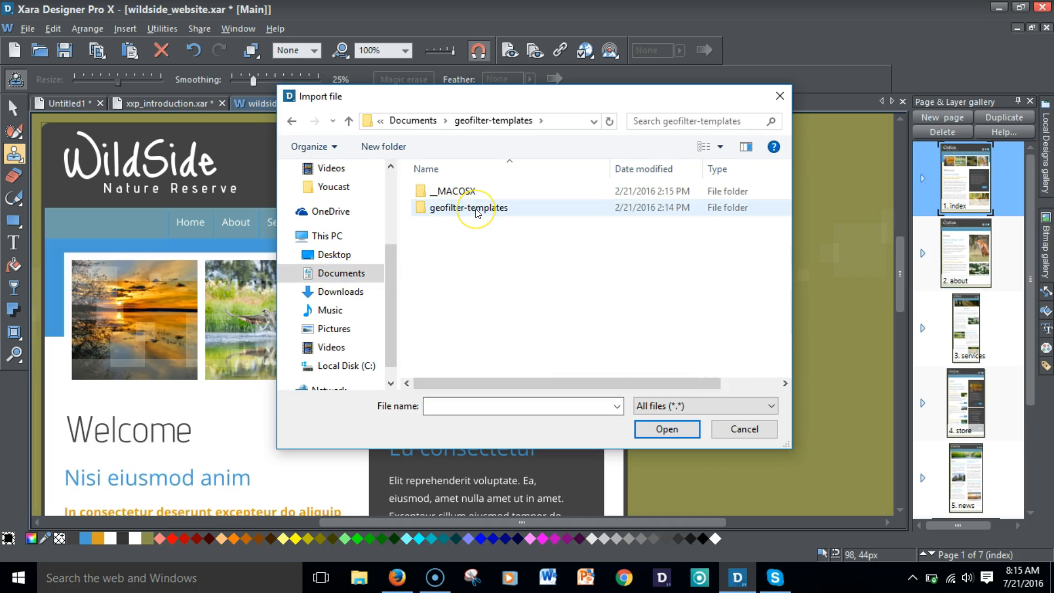
{"action": "double_click", "coordinate": [469, 208]}
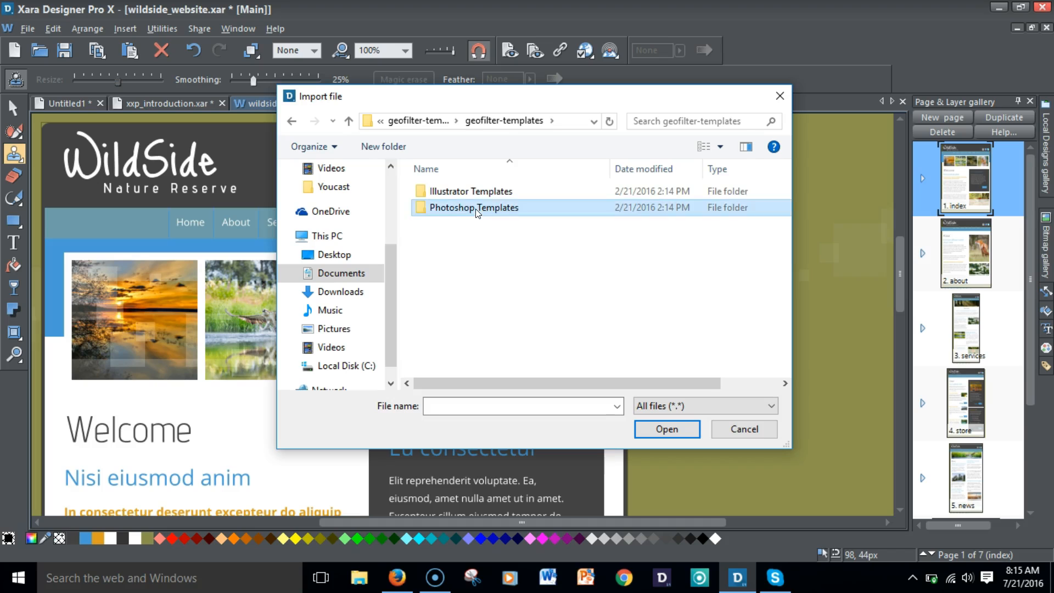
{"action": "double_click", "coordinate": [475, 208]}
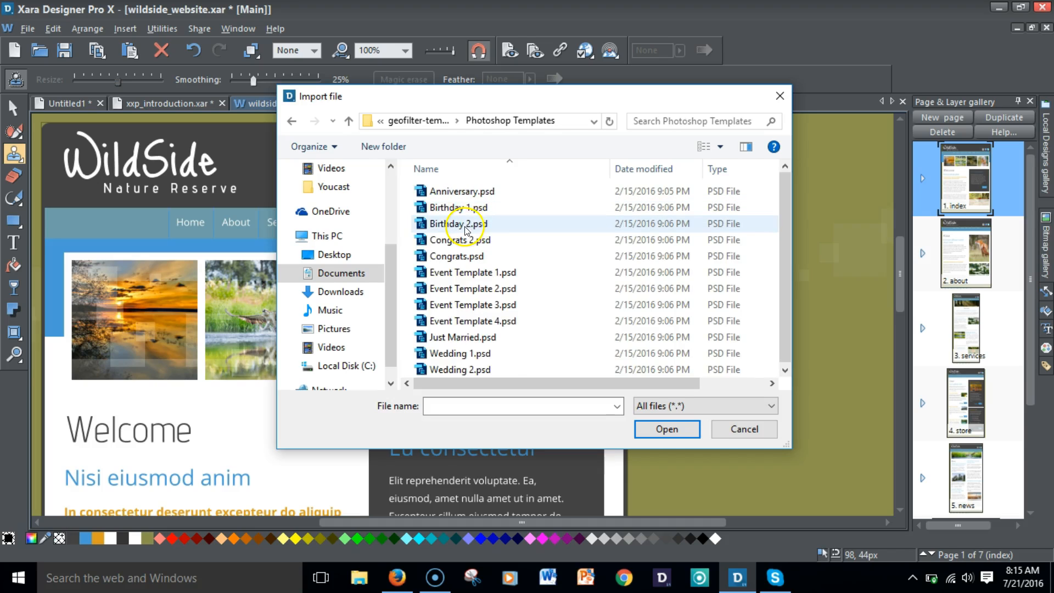
{"action": "left_click", "coordinate": [665, 429]}
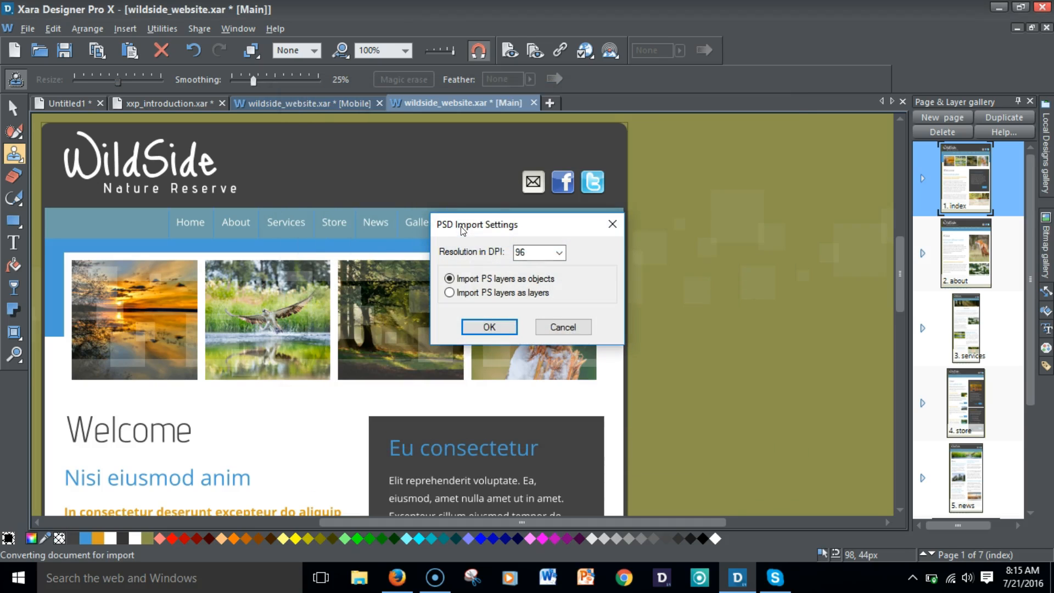
{"action": "left_click", "coordinate": [488, 327]}
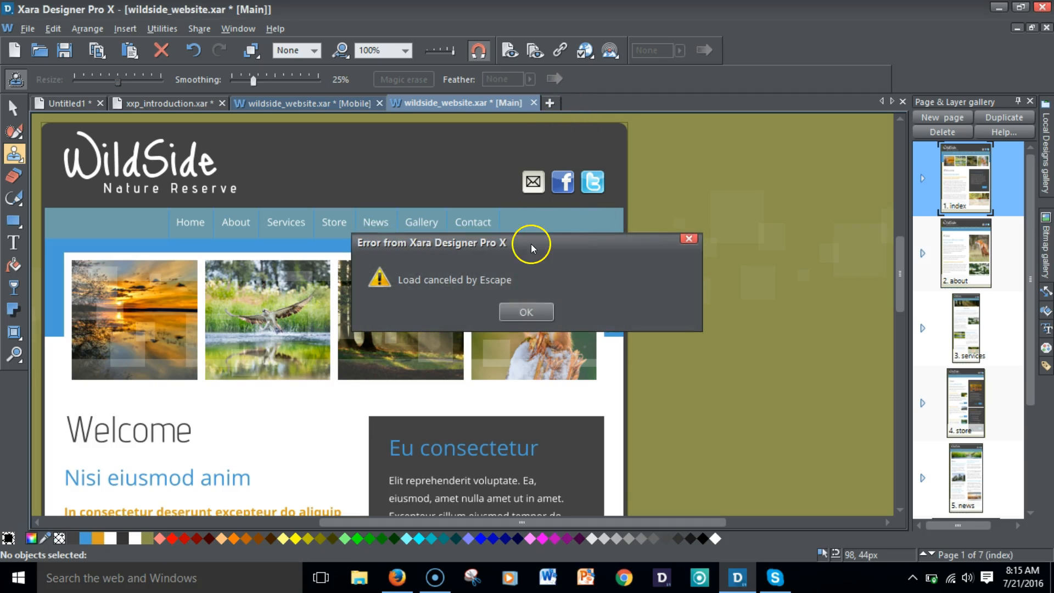
{"action": "left_click", "coordinate": [526, 310]}
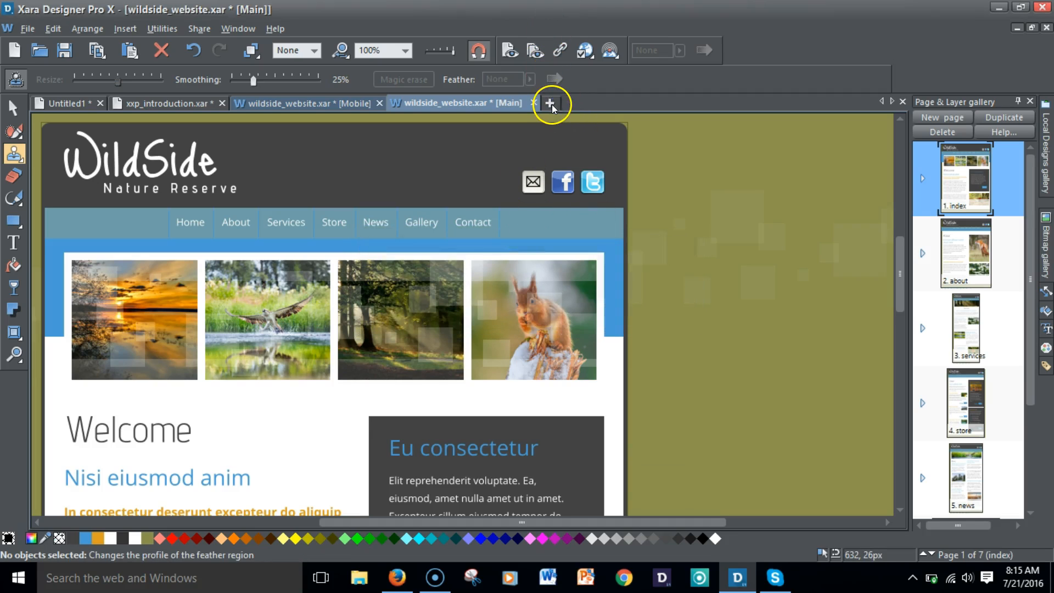
Import Birthday 2.psd with default PSD settings, inserted as a new page in Untitled3
{"action": "left_click", "coordinate": [27, 28]}
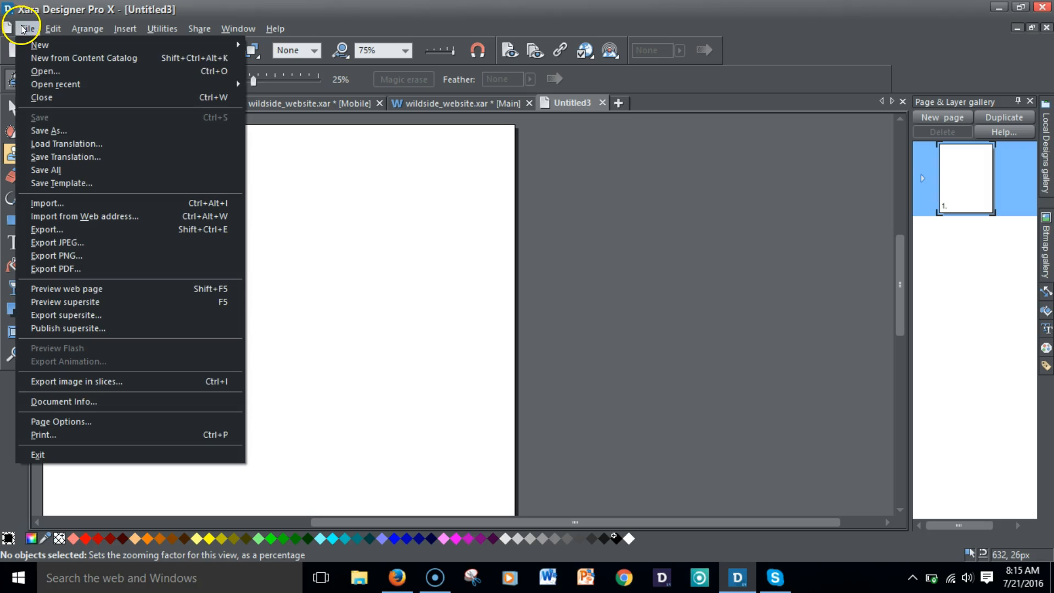
{"action": "left_click", "coordinate": [47, 203]}
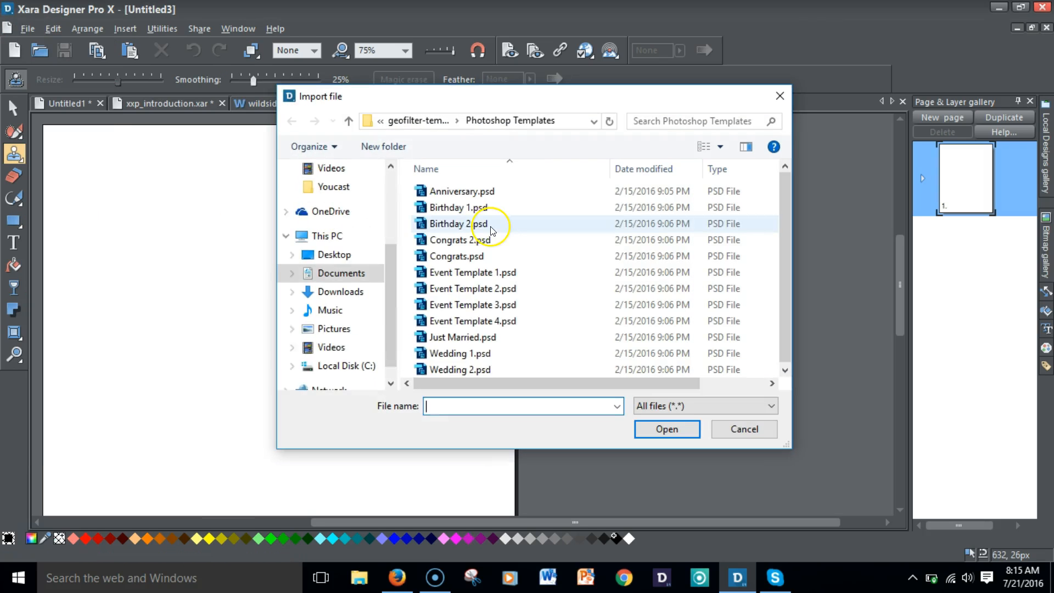
{"action": "double_click", "coordinate": [457, 223]}
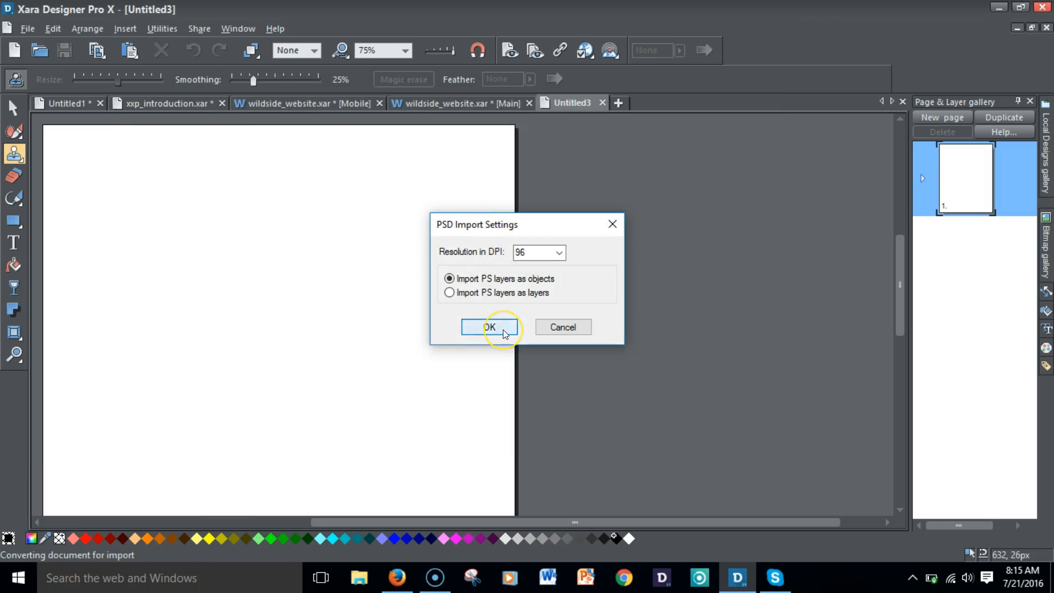
{"action": "left_click", "coordinate": [490, 327]}
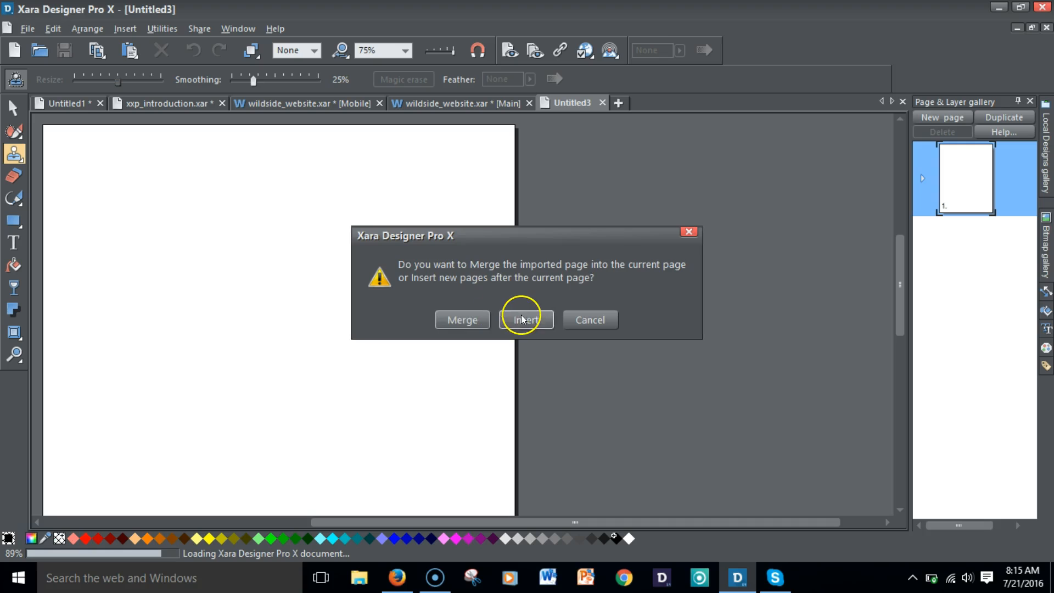
{"action": "left_click", "coordinate": [526, 319]}
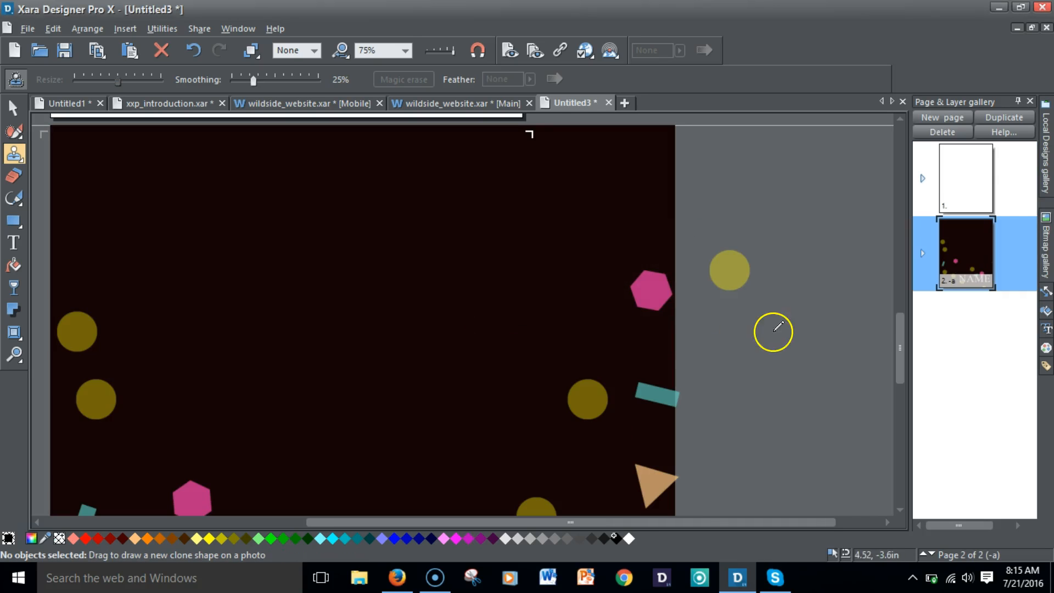
{"action": "mouse_move", "coordinate": [14, 334]}
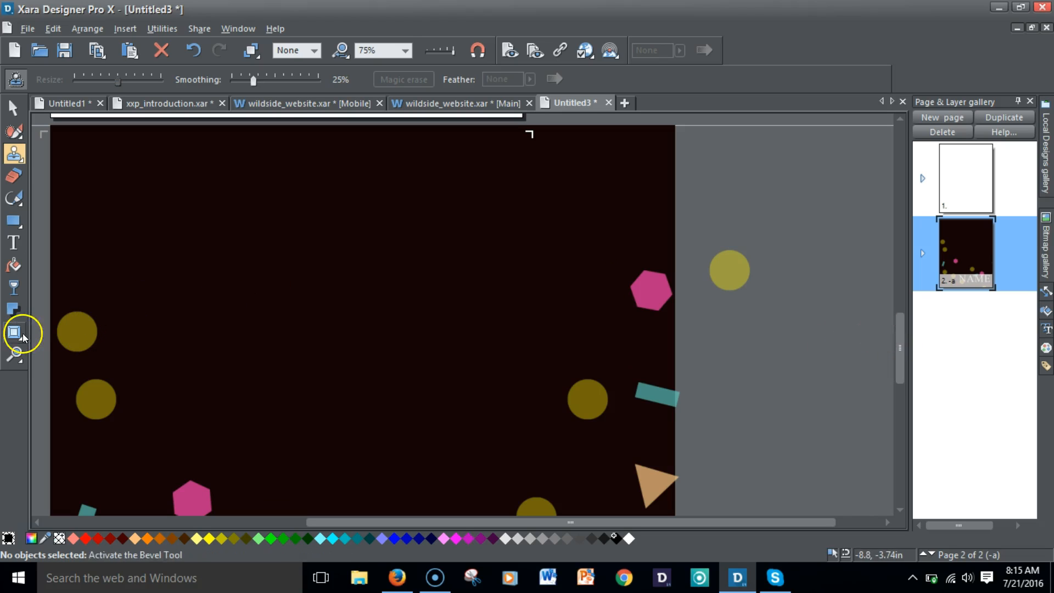
Clip the confetti photo, then close Untitled3 without saving
{"action": "left_click", "coordinate": [13, 108]}
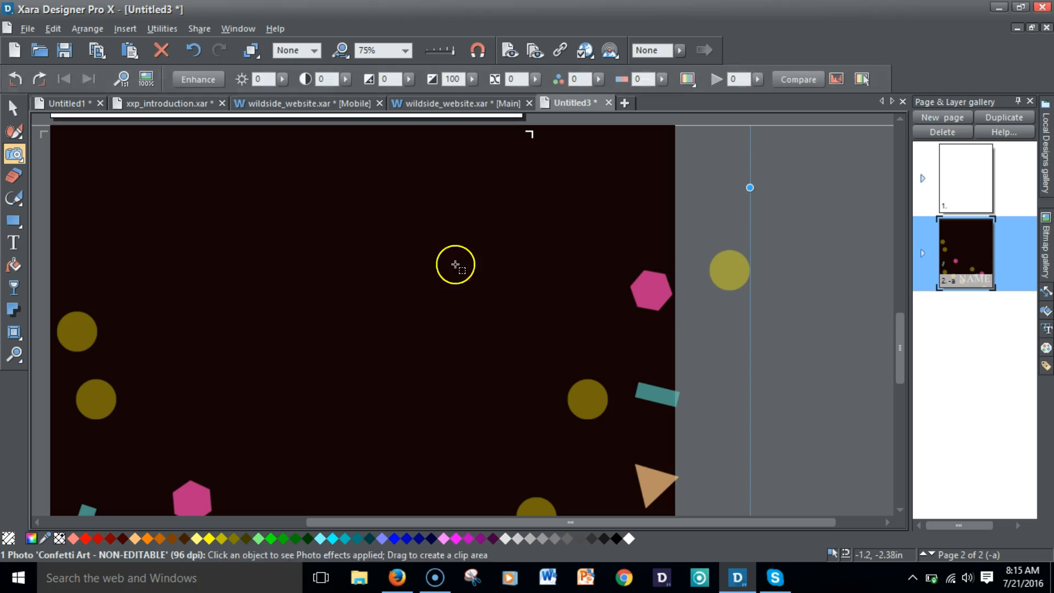
{"action": "mouse_move", "coordinate": [749, 187]}
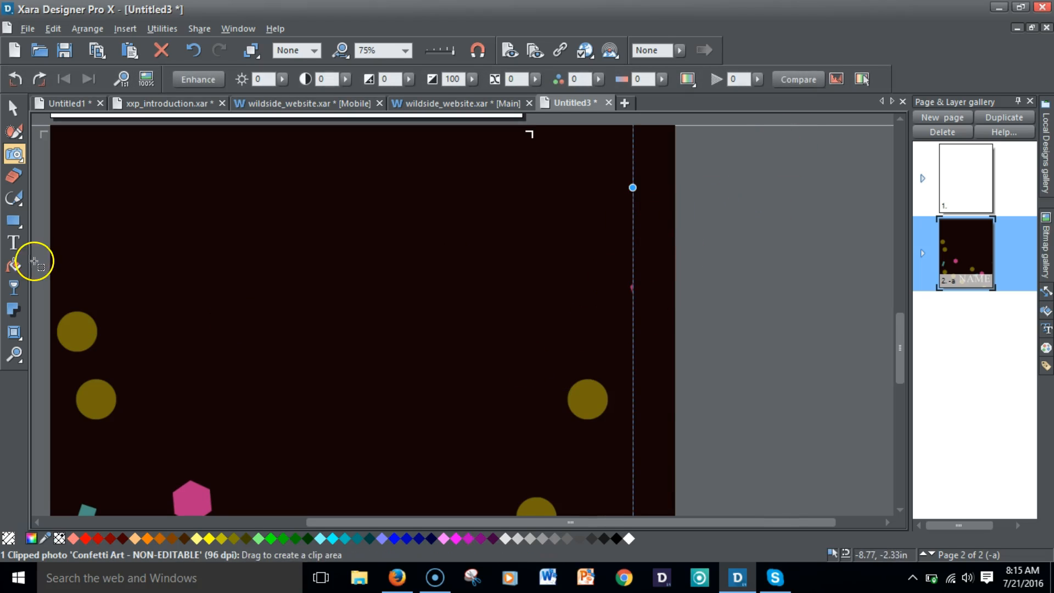
{"action": "left_click", "coordinate": [13, 108]}
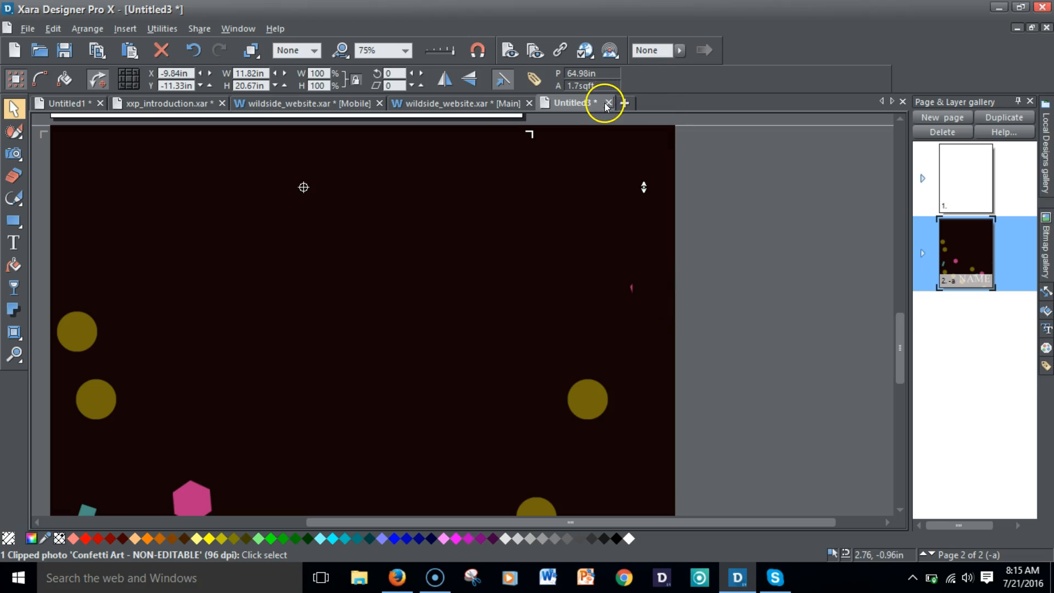
{"action": "mouse_move", "coordinate": [607, 104]}
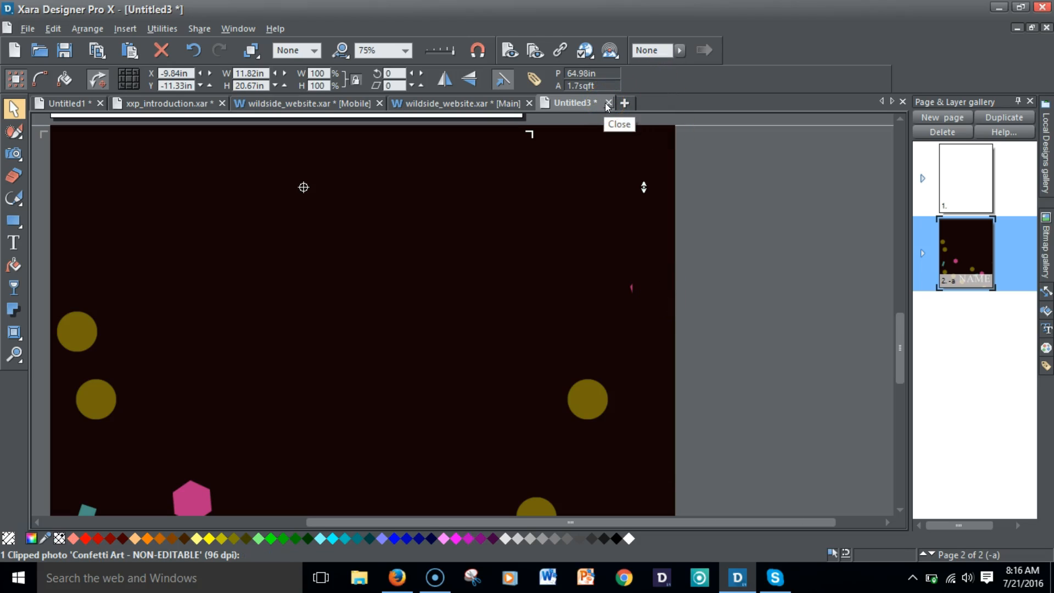
{"action": "left_click", "coordinate": [607, 104]}
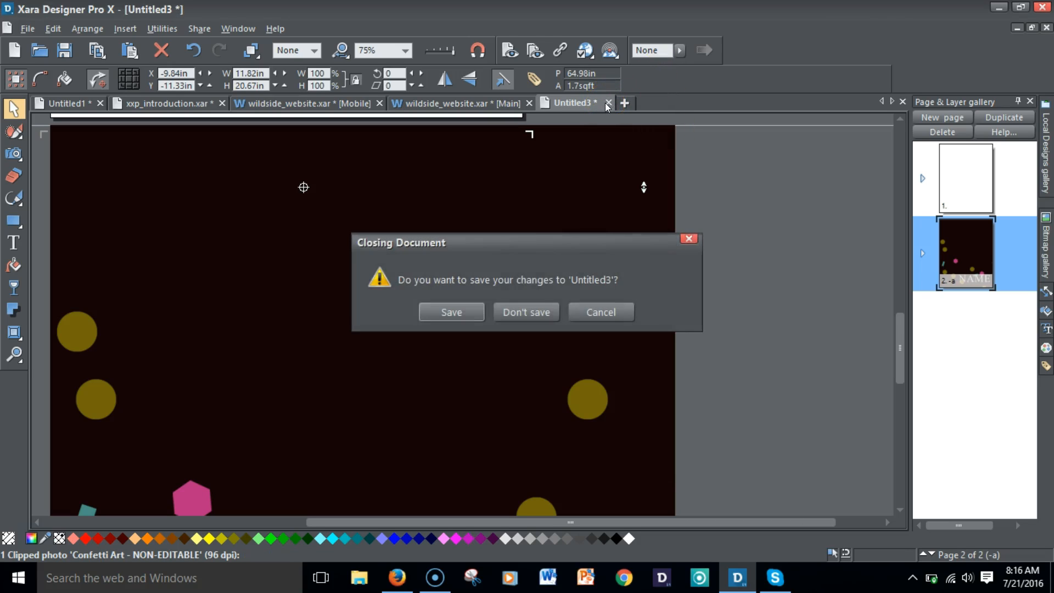
{"action": "left_click", "coordinate": [525, 312]}
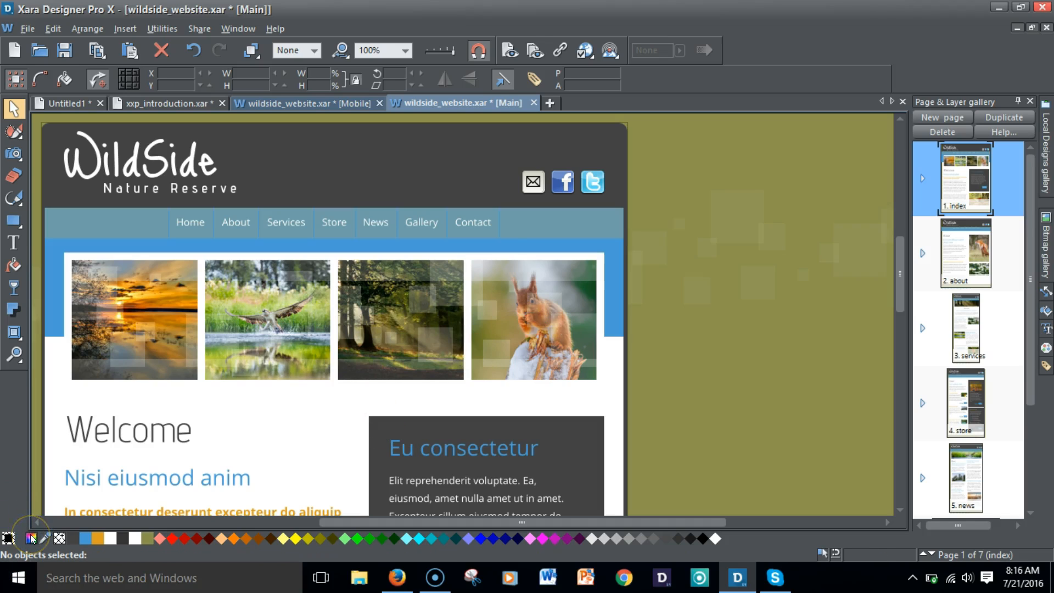
Show the Untitled1 leaping-woman photo with the mask painter tool and zoom list open
{"action": "left_click", "coordinate": [65, 102]}
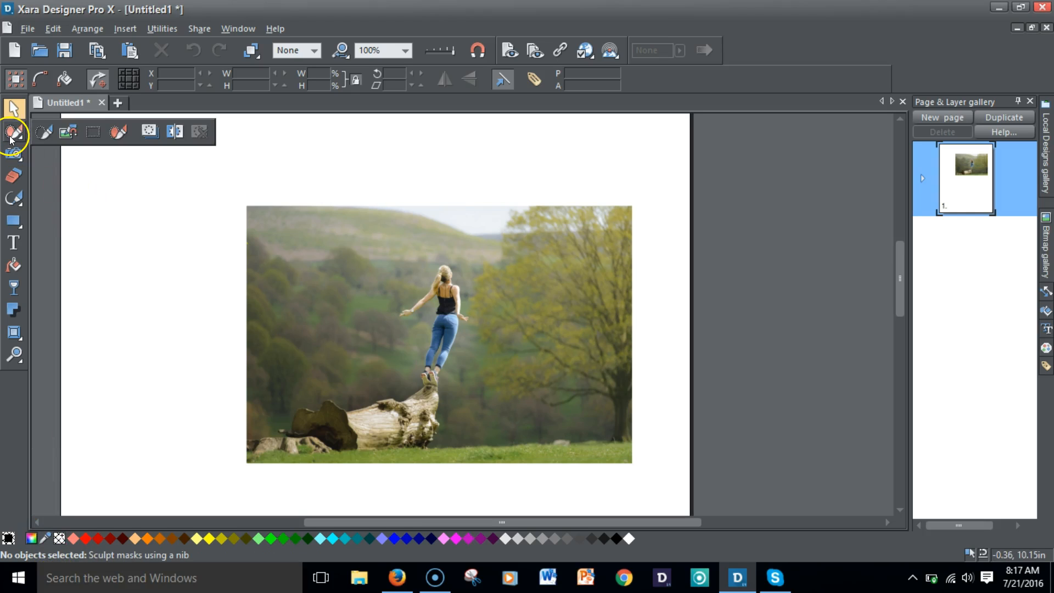
{"action": "left_click", "coordinate": [14, 133]}
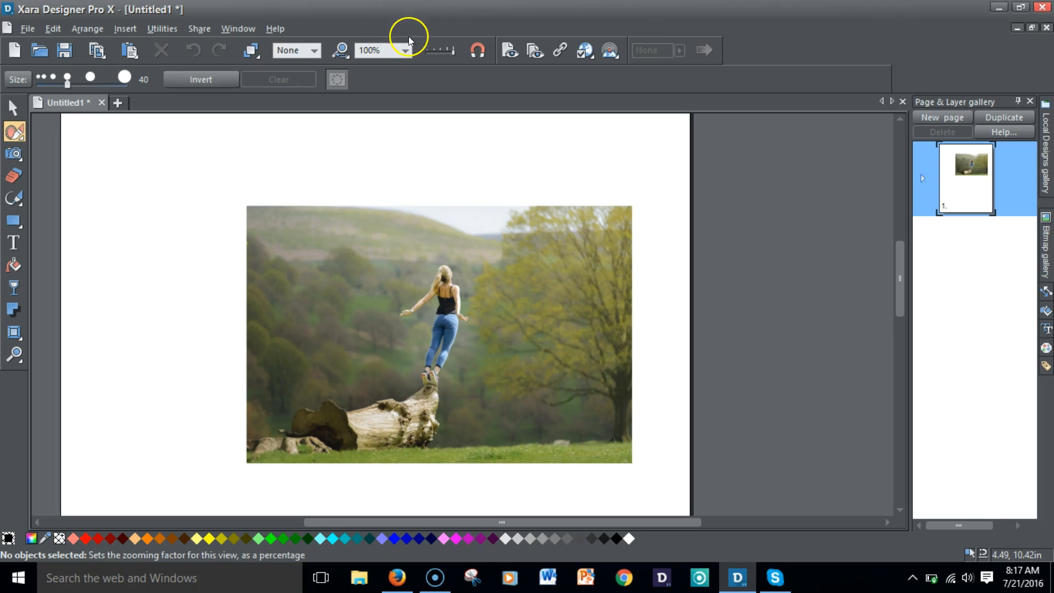
{"action": "left_click", "coordinate": [406, 50]}
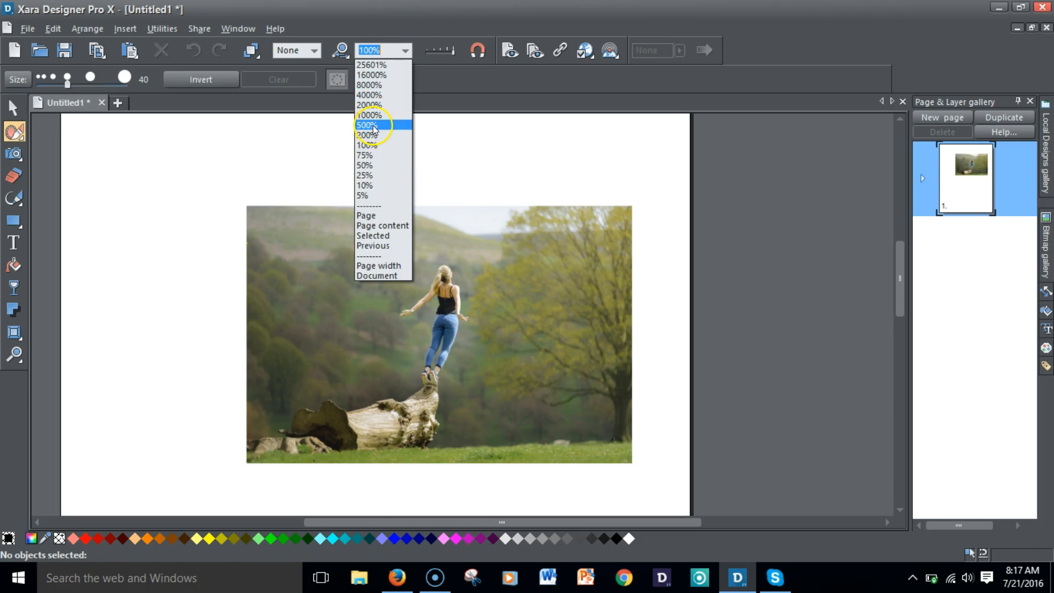
At 500% zoom, brush the red keep-mask down her back, lower leg and both shoes
{"action": "left_click", "coordinate": [367, 125]}
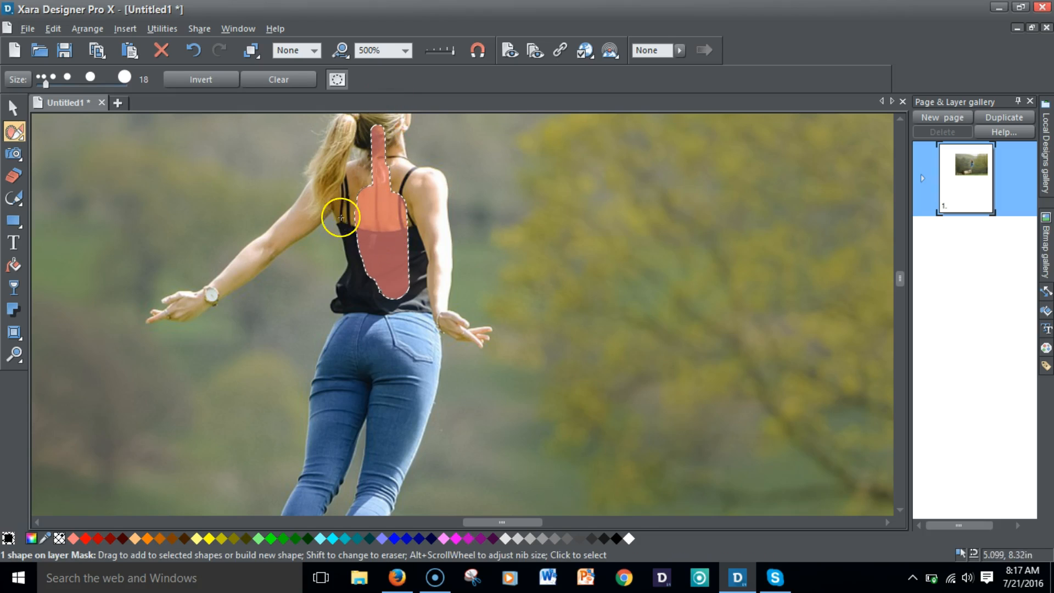
{"action": "left_click_drag", "start_coordinate": [339, 216], "coordinate": [247, 274]}
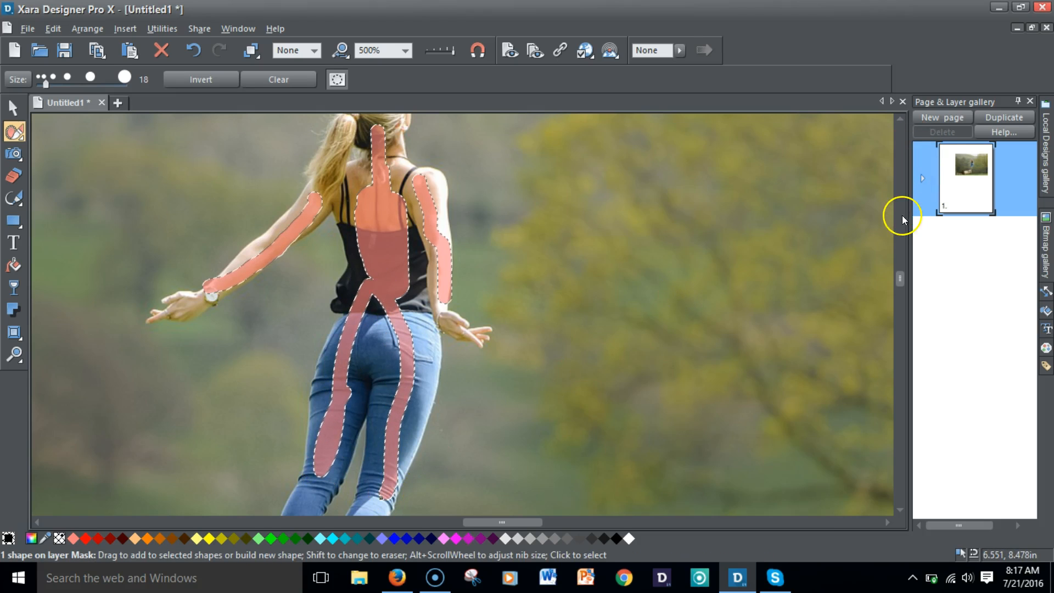
{"action": "scroll", "scroll_direction": "down", "scroll_amount": 3}
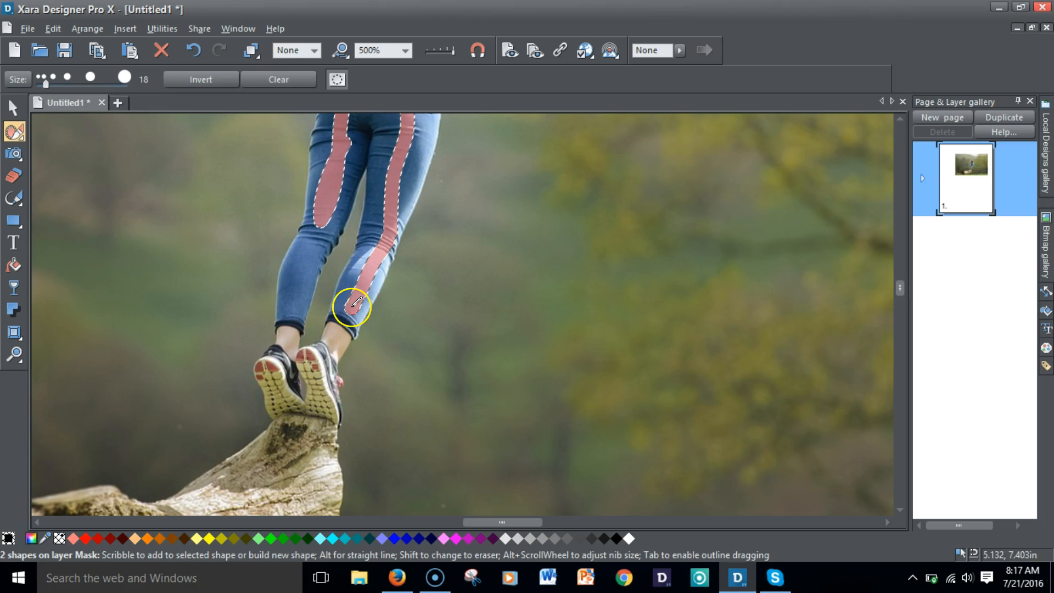
{"action": "left_click_drag", "start_coordinate": [351, 308], "coordinate": [329, 403]}
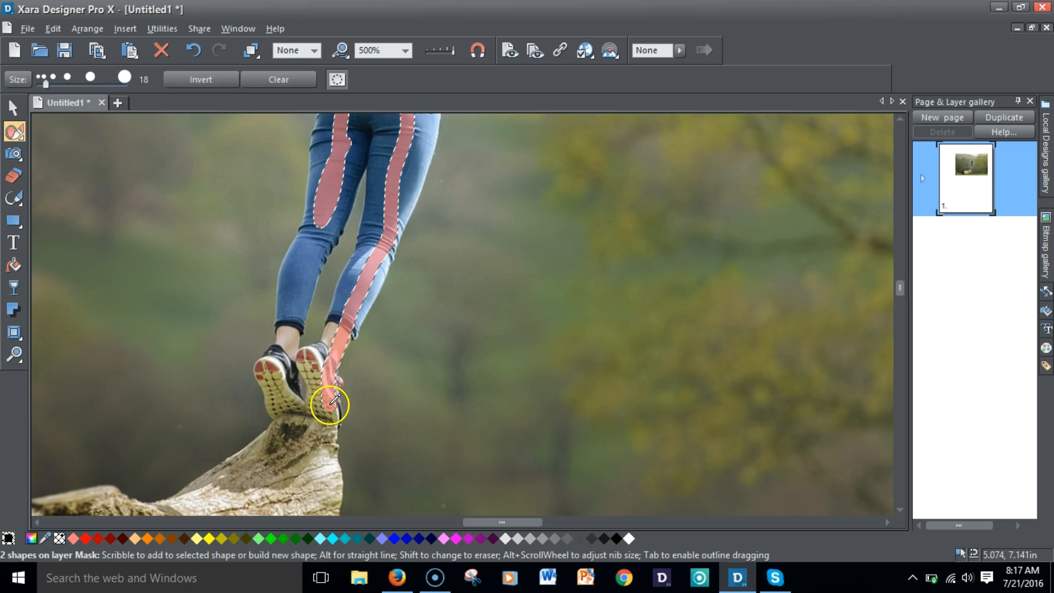
{"action": "left_click_drag", "start_coordinate": [329, 406], "coordinate": [273, 358]}
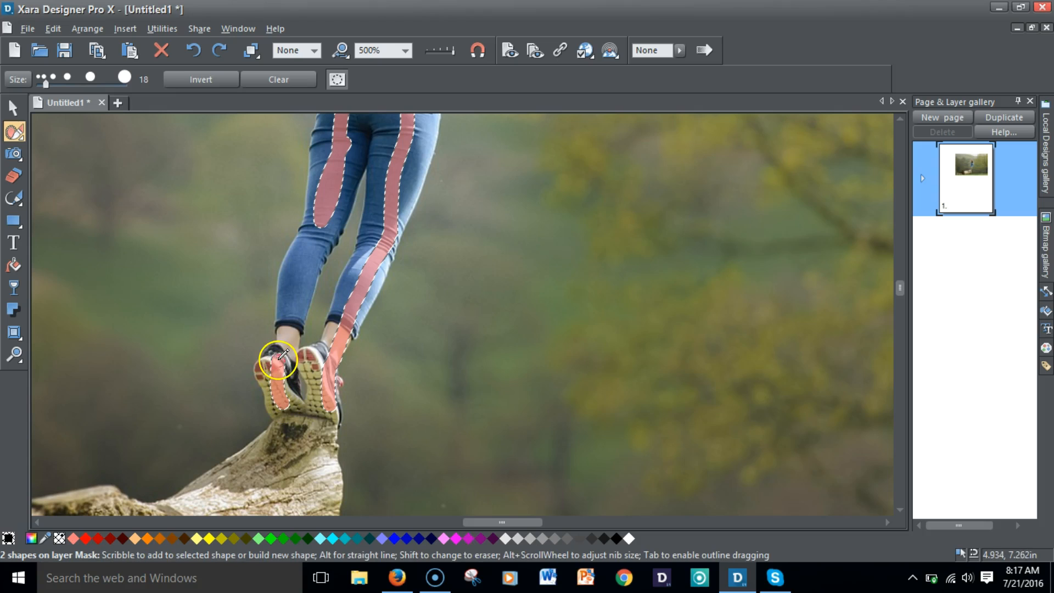
{"action": "left_click_drag", "start_coordinate": [276, 360], "coordinate": [320, 222]}
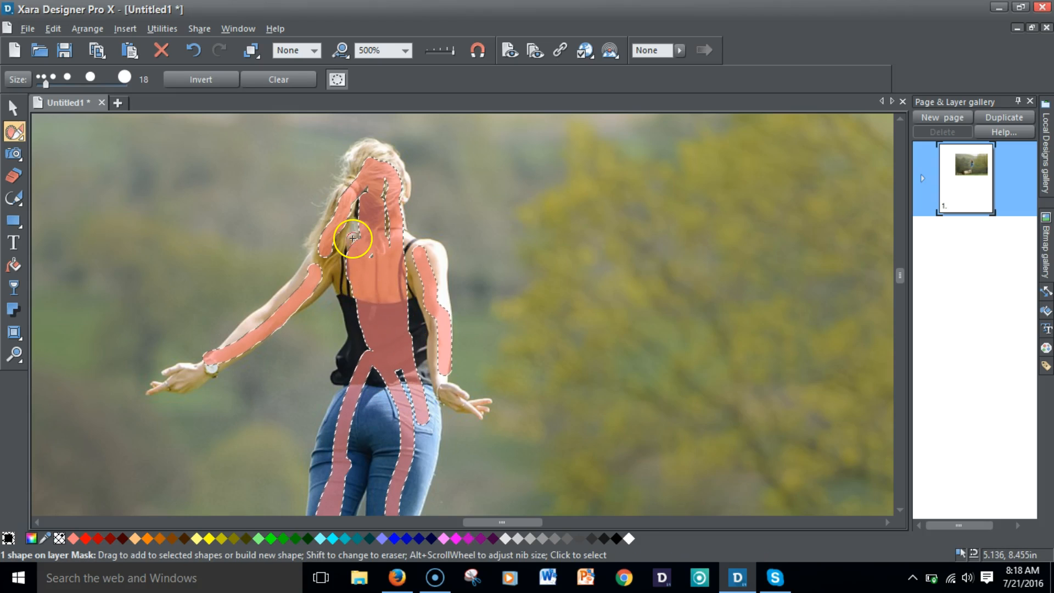
Mark the trees and background on the right side of the photo for erasing
{"action": "left_click", "coordinate": [13, 175]}
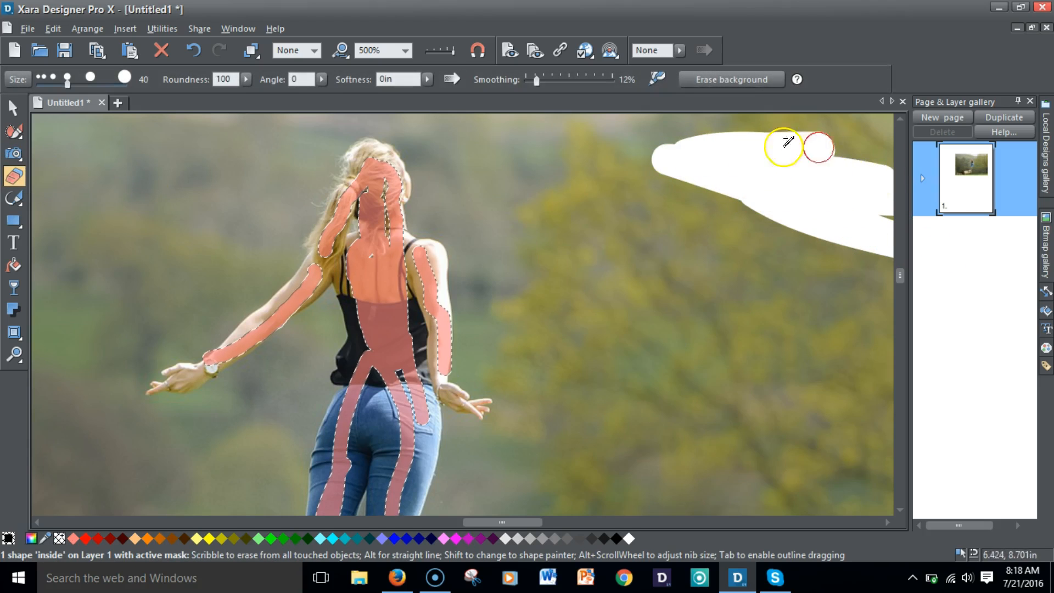
{"action": "left_click_drag", "start_coordinate": [782, 143], "coordinate": [859, 179]}
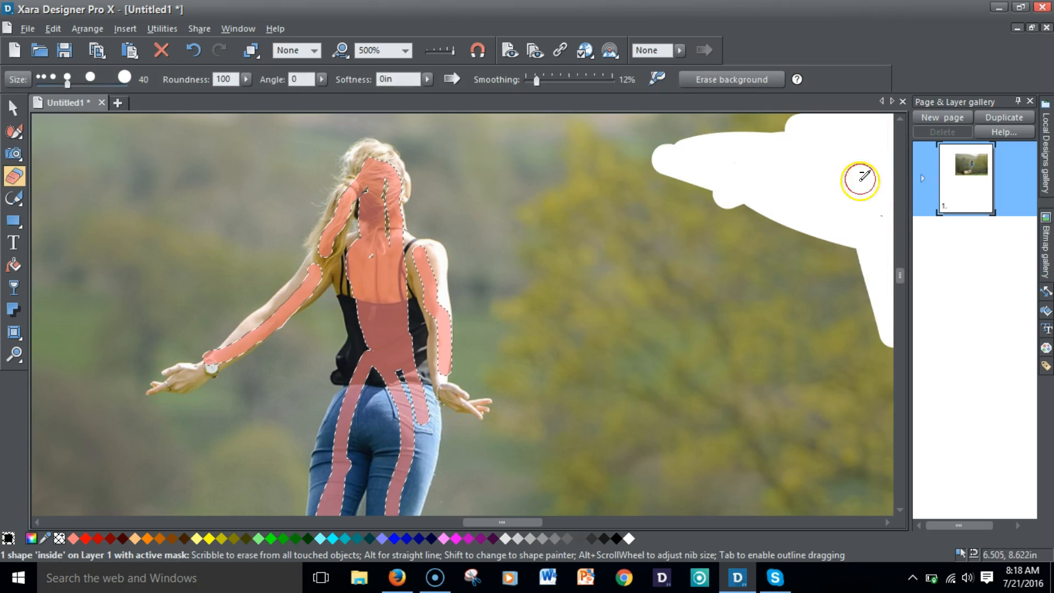
{"action": "left_click_drag", "start_coordinate": [858, 179], "coordinate": [709, 179]}
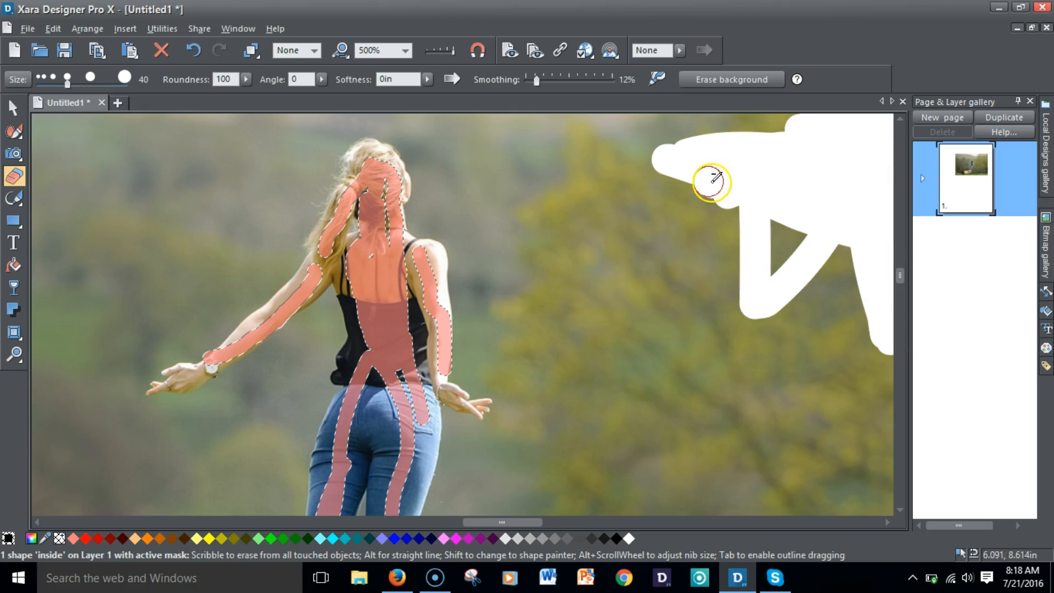
{"action": "left_click_drag", "start_coordinate": [710, 179], "coordinate": [640, 310]}
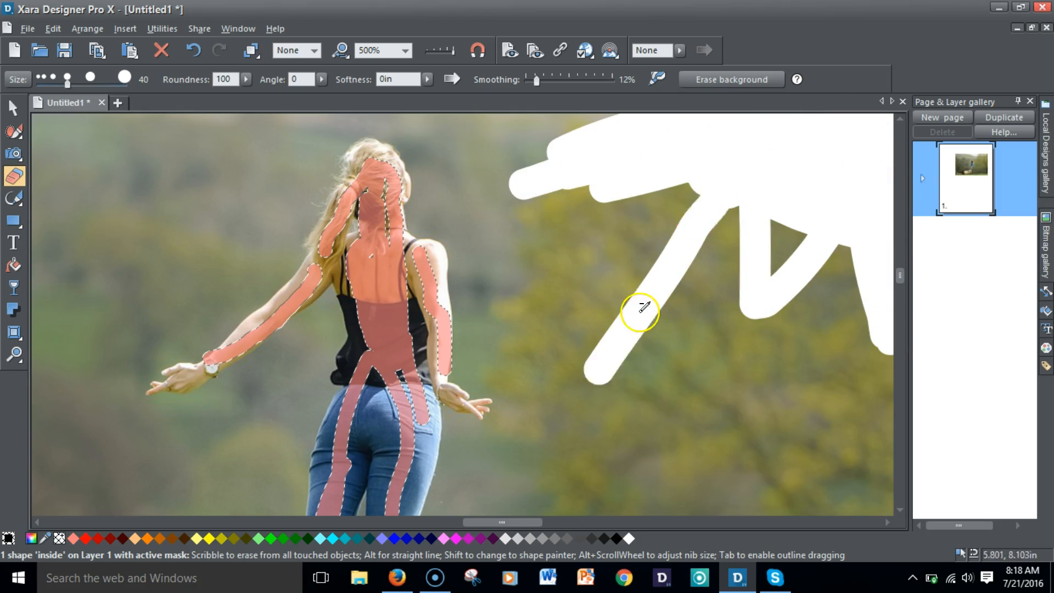
{"action": "left_click_drag", "start_coordinate": [639, 311], "coordinate": [887, 514]}
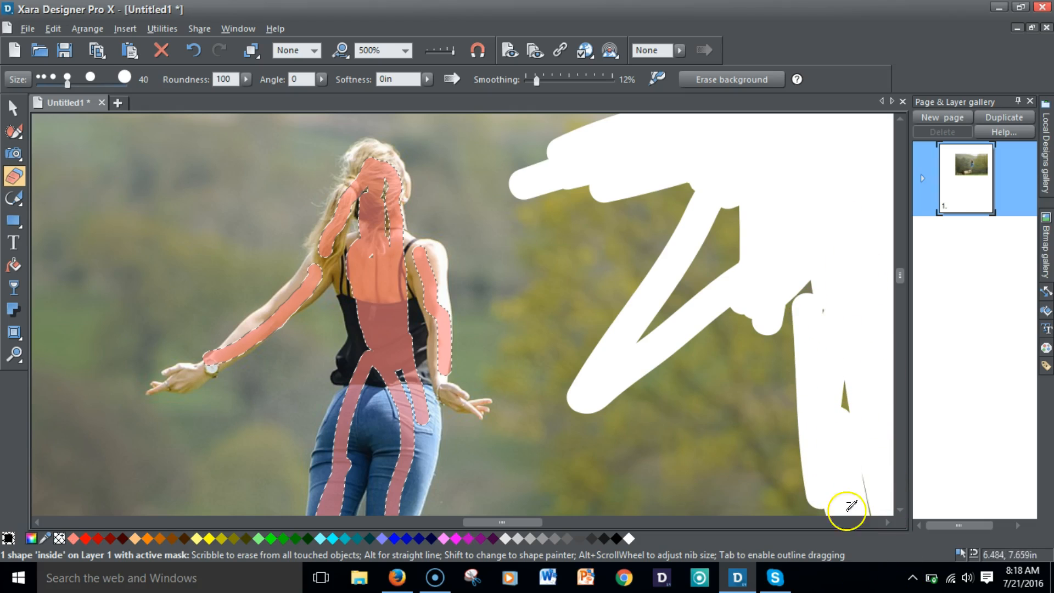
{"action": "left_click_drag", "start_coordinate": [850, 506], "coordinate": [763, 317]}
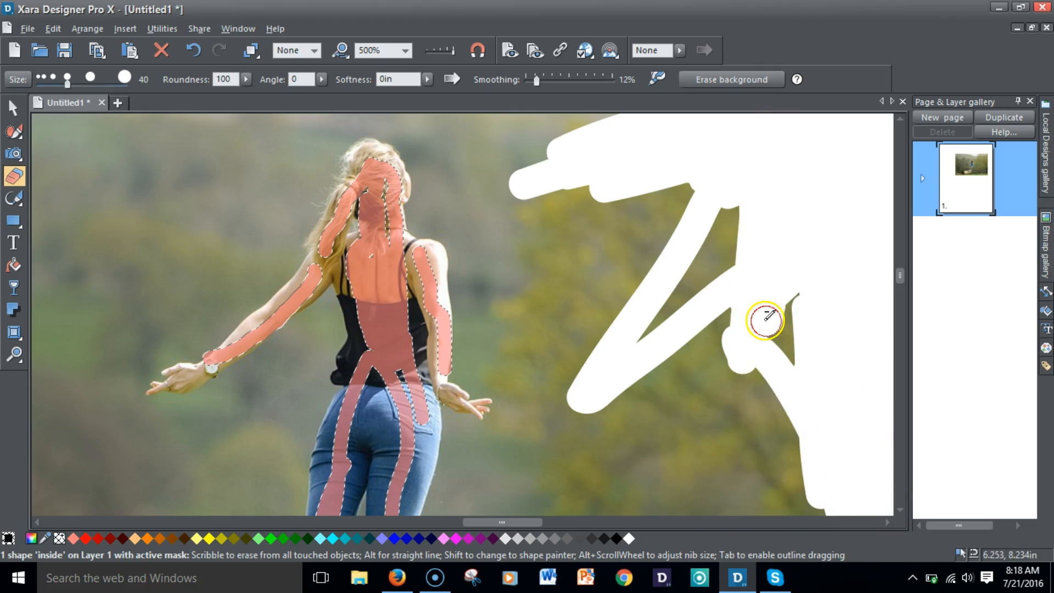
{"action": "left_click_drag", "start_coordinate": [763, 320], "coordinate": [747, 206]}
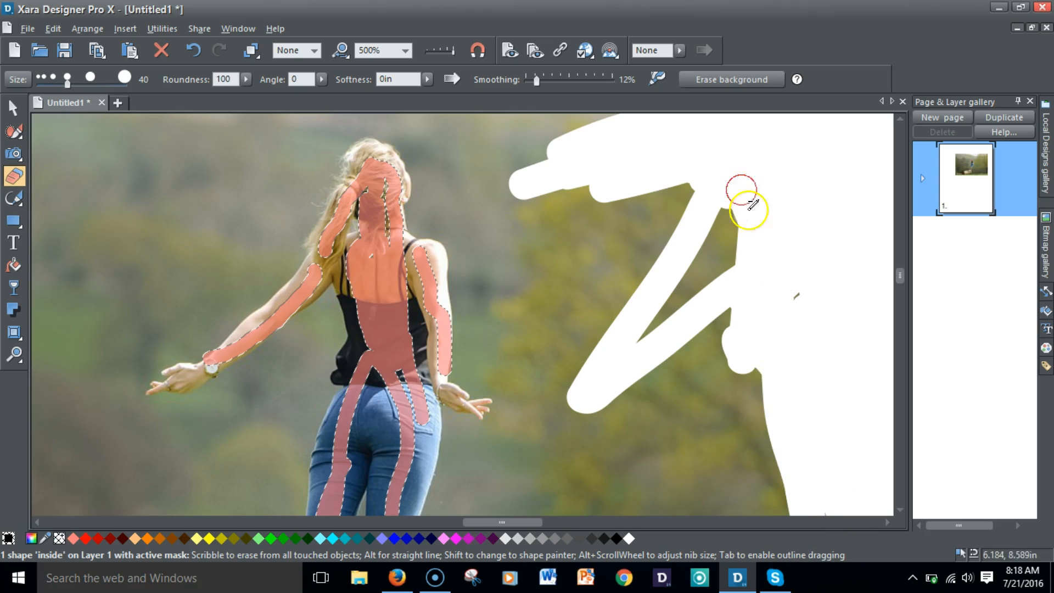
Mark the upper-left scenery, the log beneath her feet and the grass for erasing
{"action": "left_click_drag", "start_coordinate": [750, 205], "coordinate": [691, 415]}
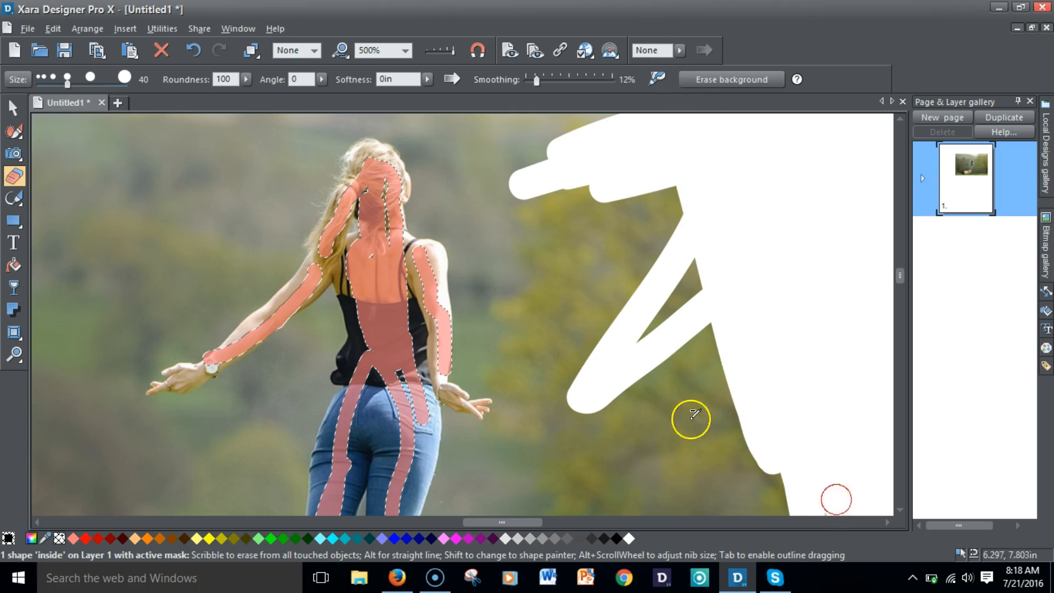
{"action": "left_click_drag", "start_coordinate": [689, 417], "coordinate": [212, 109]}
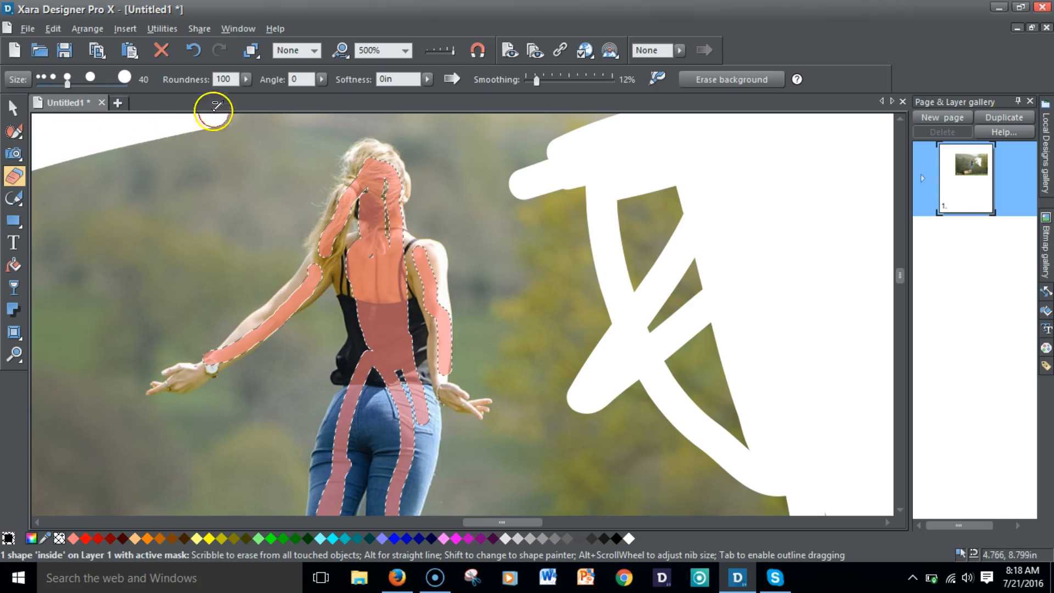
{"action": "left_click_drag", "start_coordinate": [214, 111], "coordinate": [72, 187]}
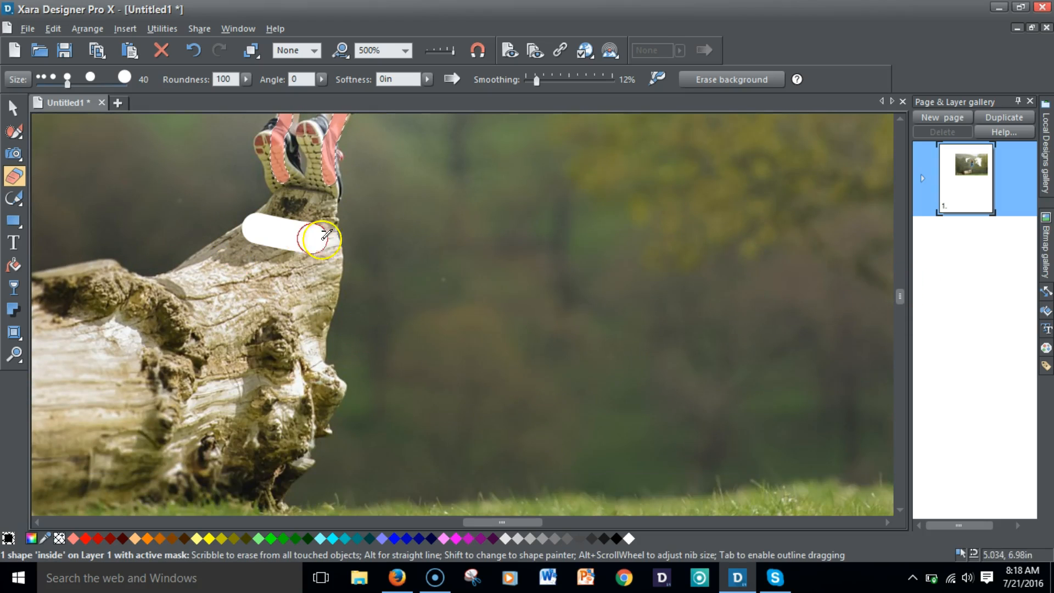
{"action": "left_click_drag", "start_coordinate": [320, 237], "coordinate": [272, 232]}
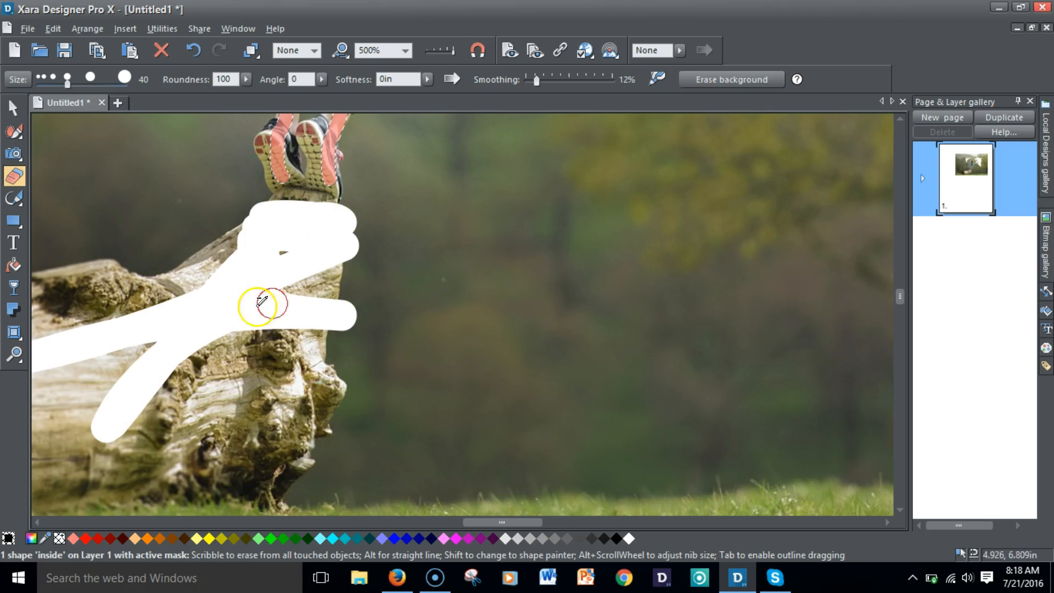
{"action": "left_click_drag", "start_coordinate": [261, 302], "coordinate": [319, 464]}
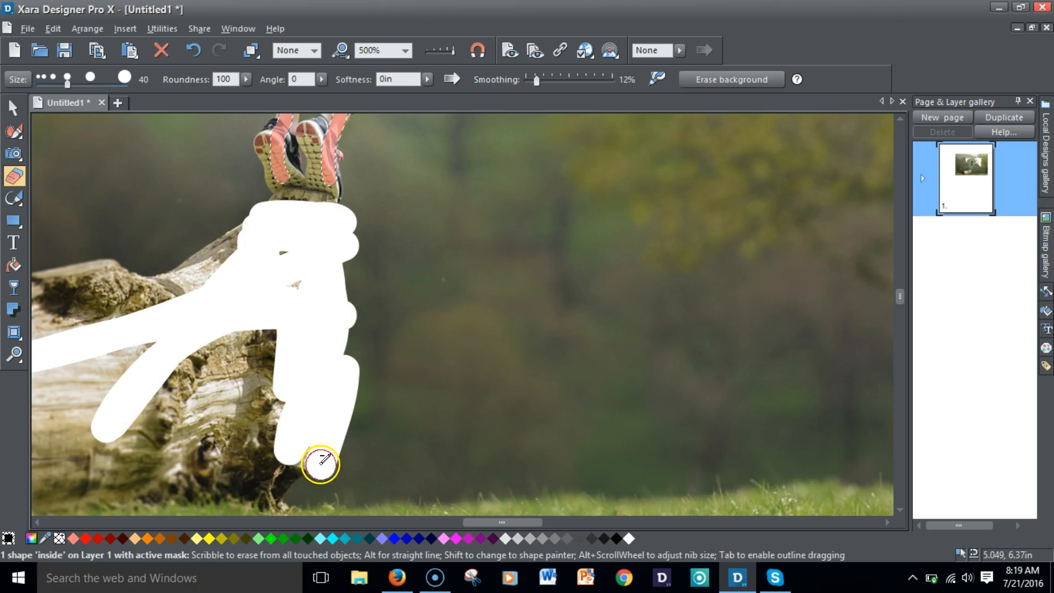
{"action": "left_click_drag", "start_coordinate": [319, 463], "coordinate": [719, 519]}
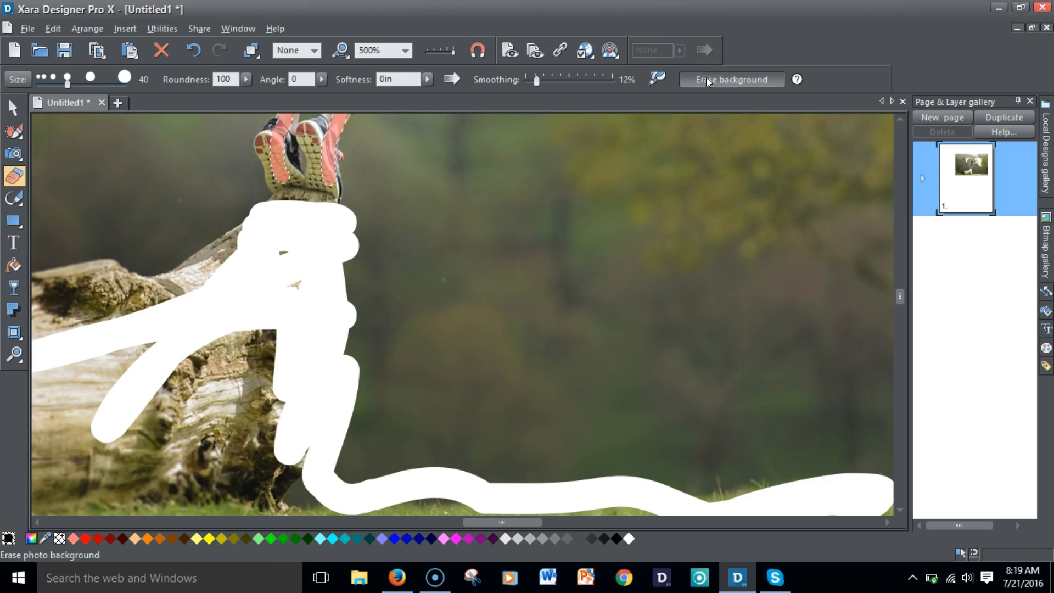
Erase the marked background, then view the original photo whole at 100% zoom
{"action": "left_click", "coordinate": [731, 79]}
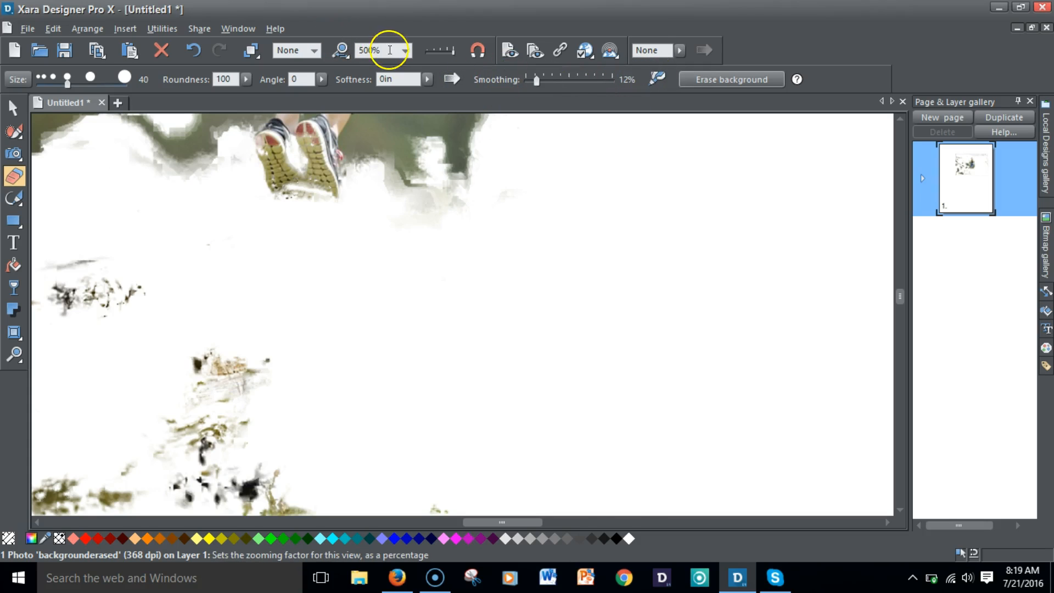
{"action": "left_click", "coordinate": [405, 51]}
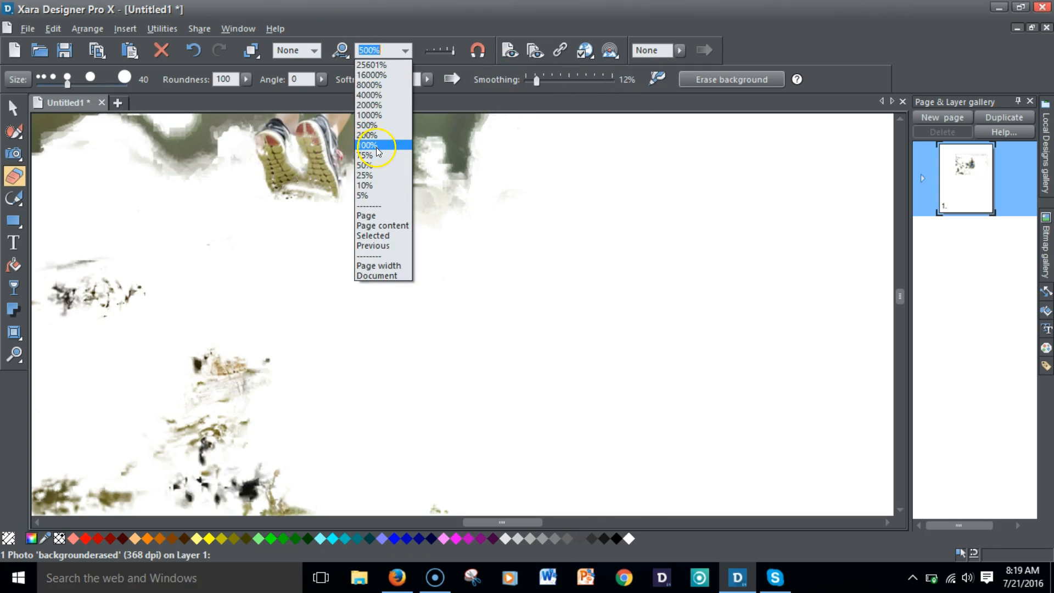
{"action": "left_click", "coordinate": [368, 145]}
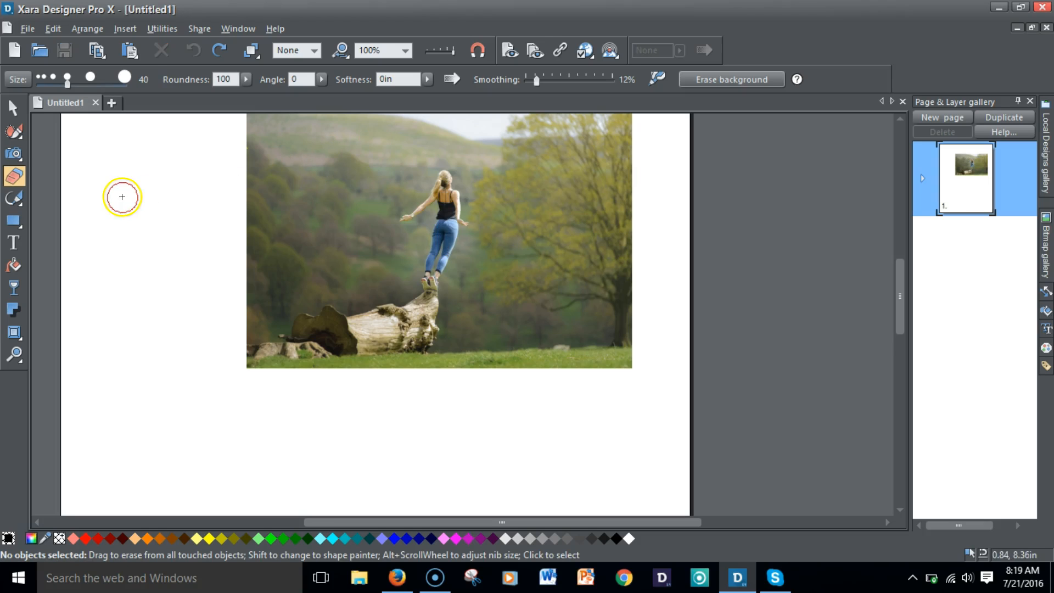
With Clone/magic erase, lasso a closed outline around the leaping woman
{"action": "left_click", "coordinate": [13, 154]}
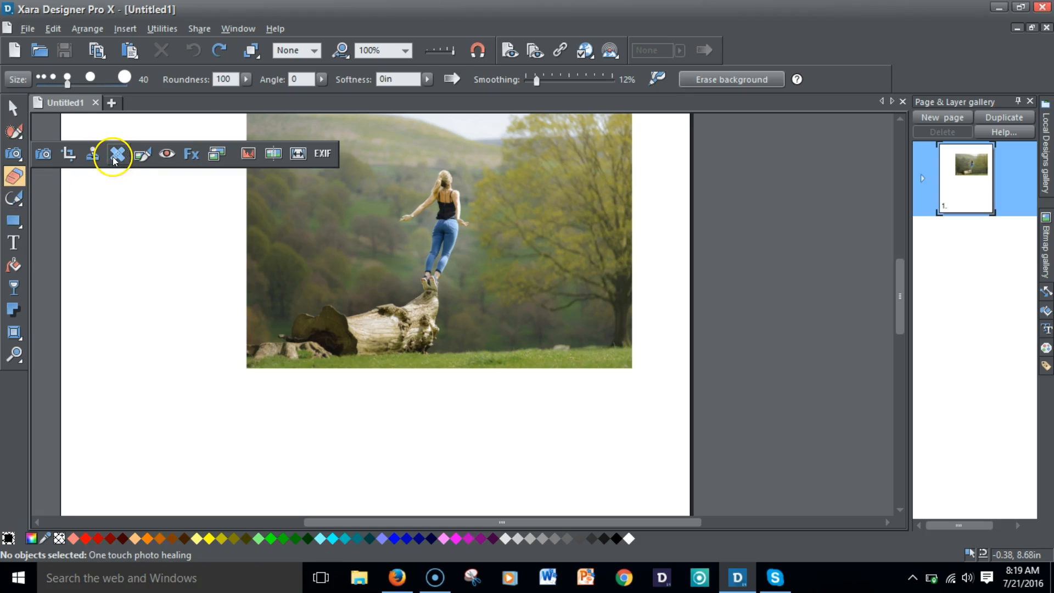
{"action": "mouse_move", "coordinate": [92, 154]}
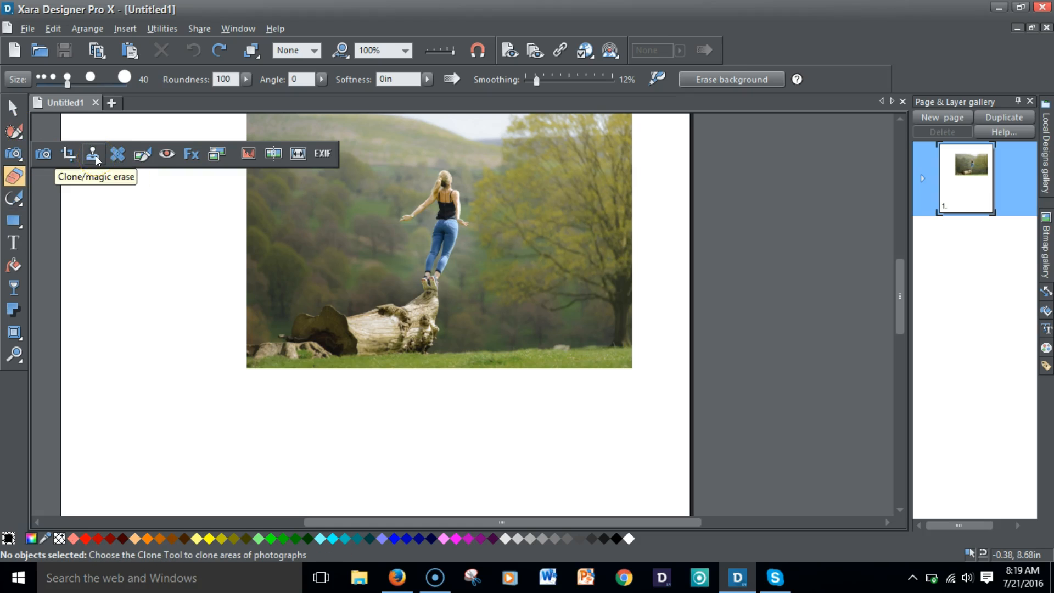
{"action": "left_click", "coordinate": [93, 154]}
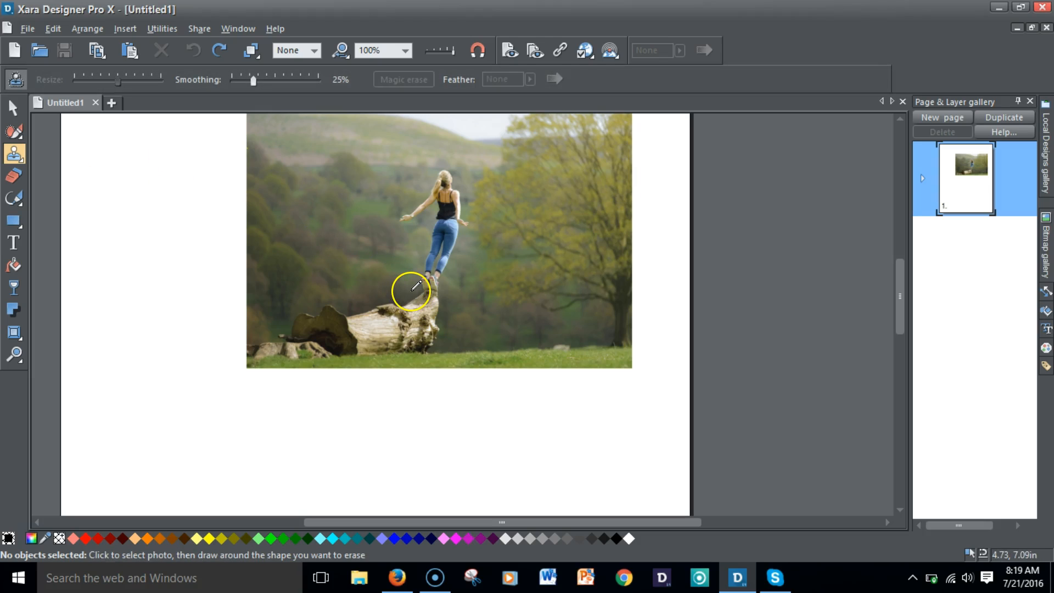
{"action": "left_click_drag", "start_coordinate": [410, 290], "coordinate": [415, 180]}
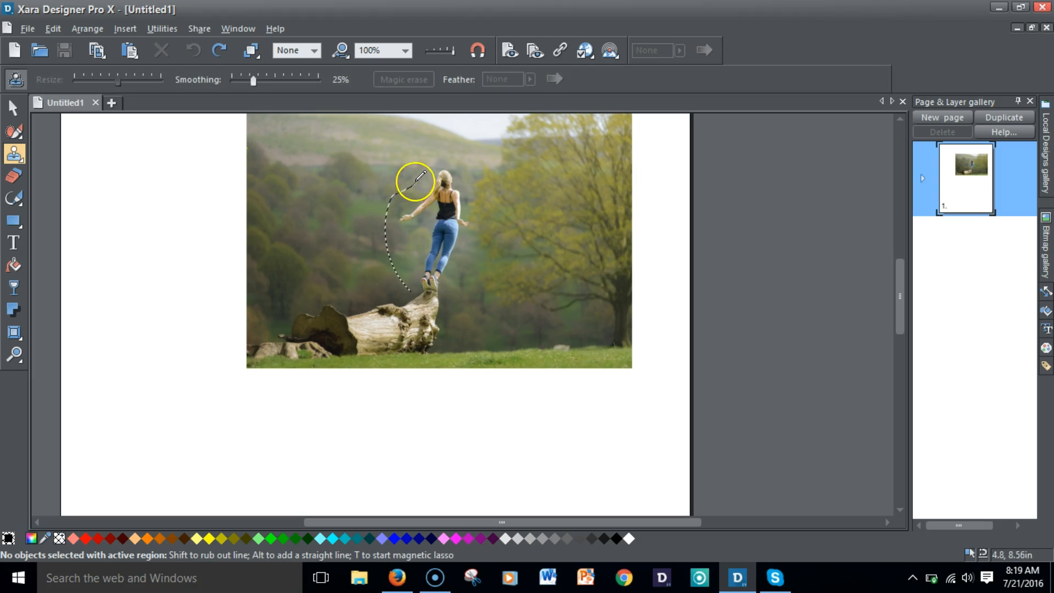
{"action": "left_click_drag", "start_coordinate": [415, 180], "coordinate": [491, 254]}
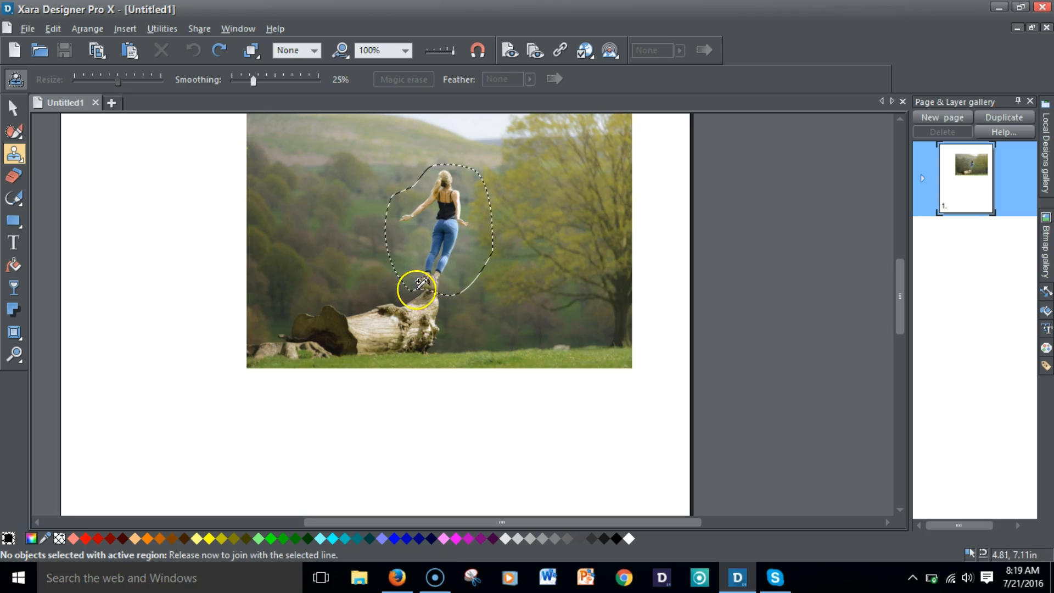
{"action": "left_click", "coordinate": [417, 289]}
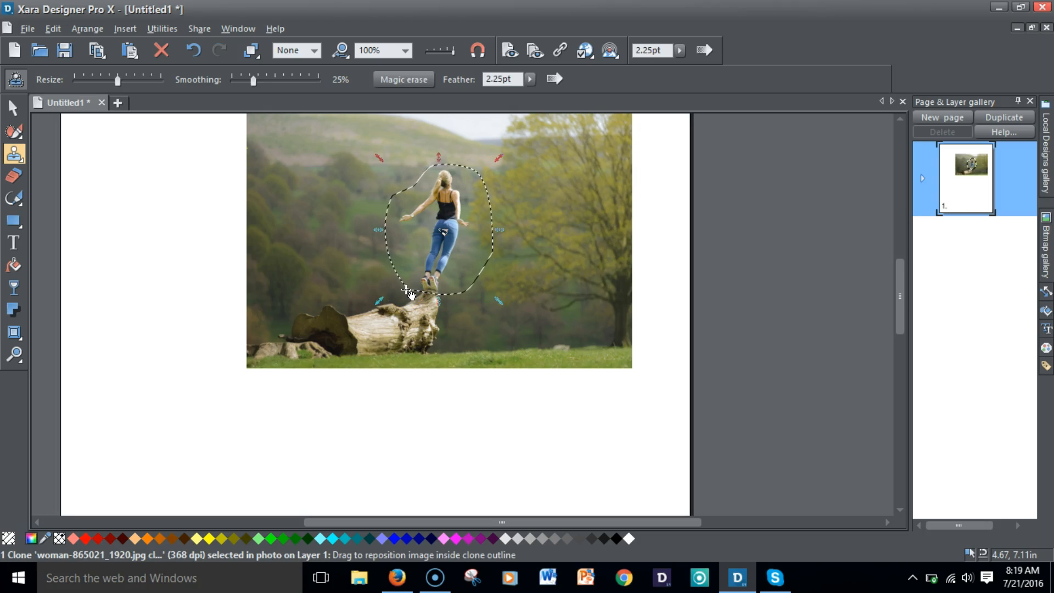
Magic-erase the woman inside the outline and deselect to reveal the empty log scene
{"action": "left_click", "coordinate": [403, 79]}
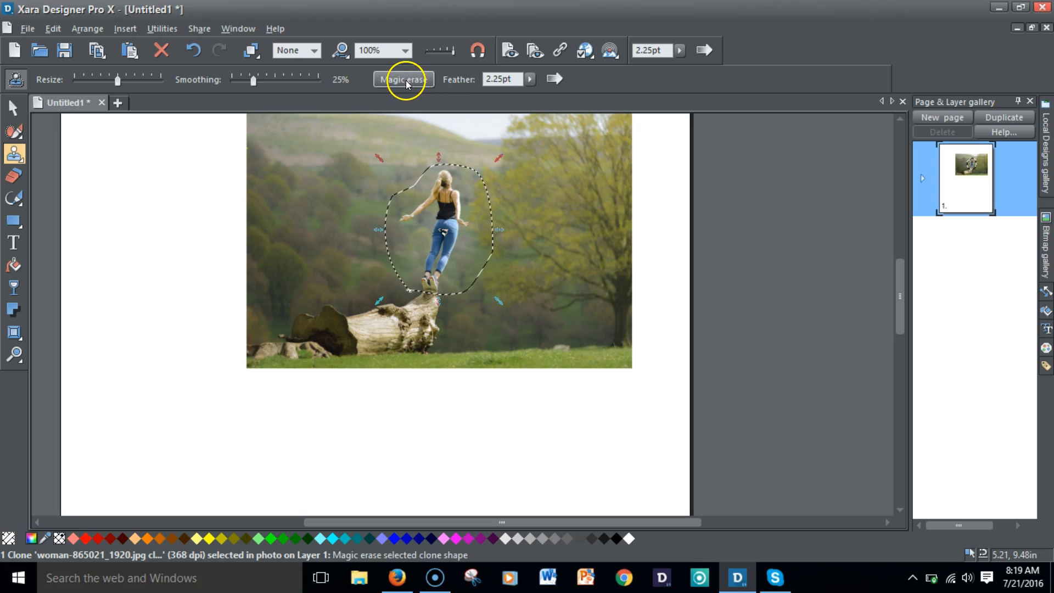
{"action": "left_click", "coordinate": [403, 80]}
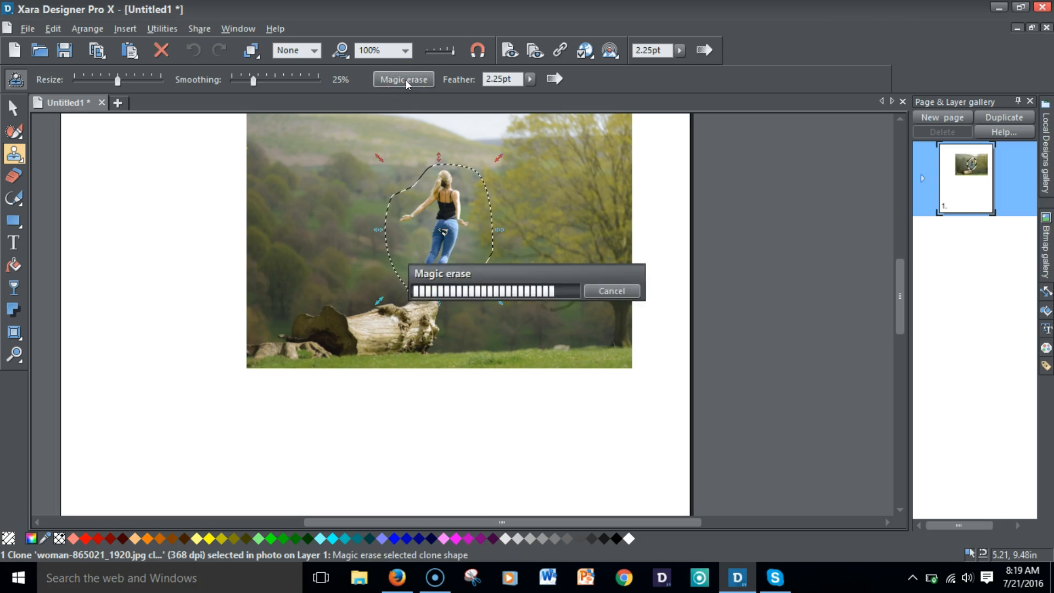
{"action": "left_click", "coordinate": [403, 79]}
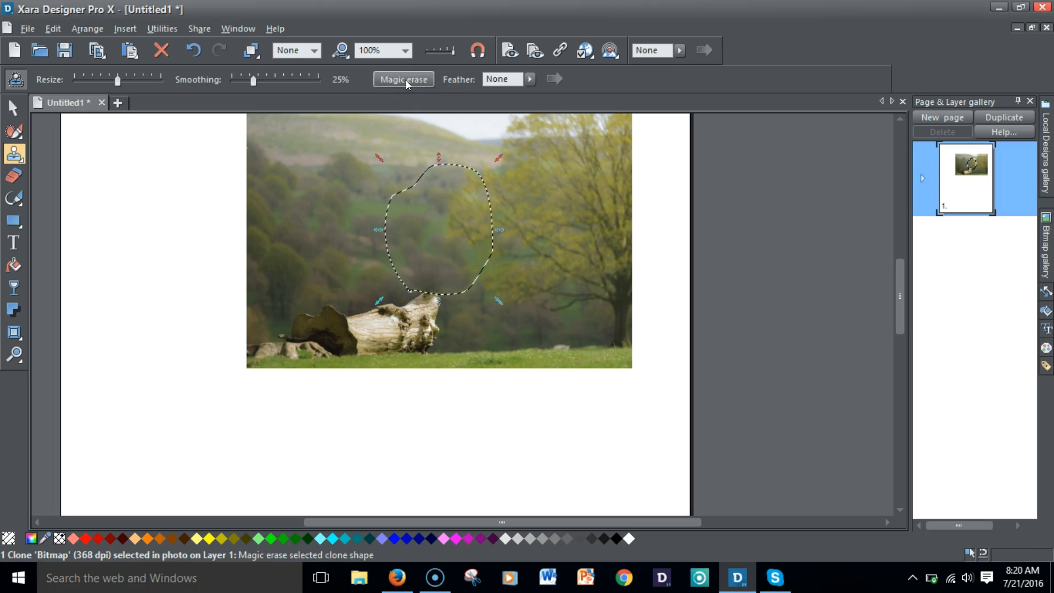
{"action": "left_click", "coordinate": [403, 79]}
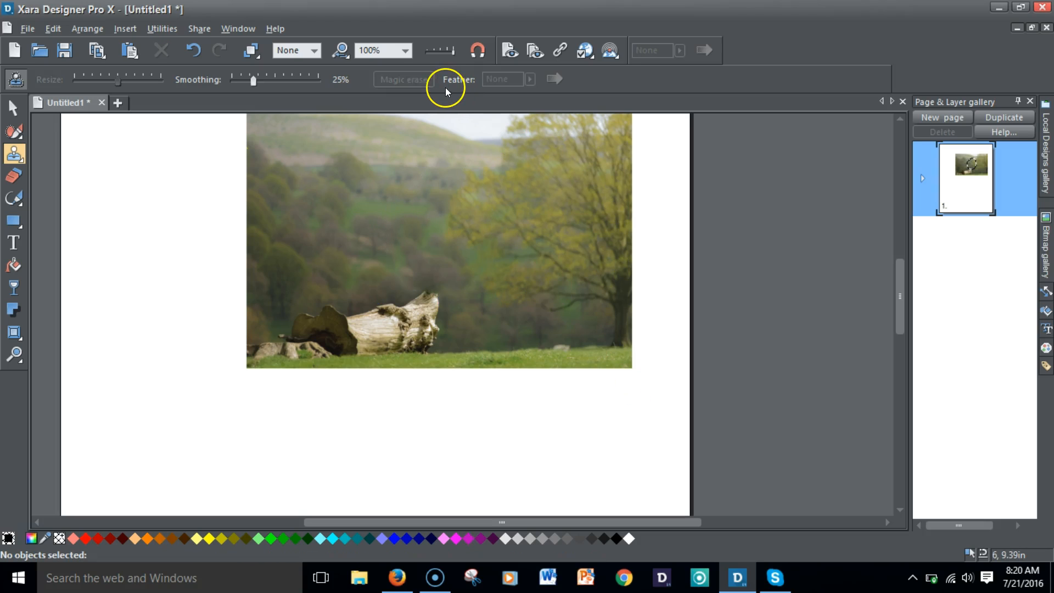
{"action": "left_click", "coordinate": [405, 50]}
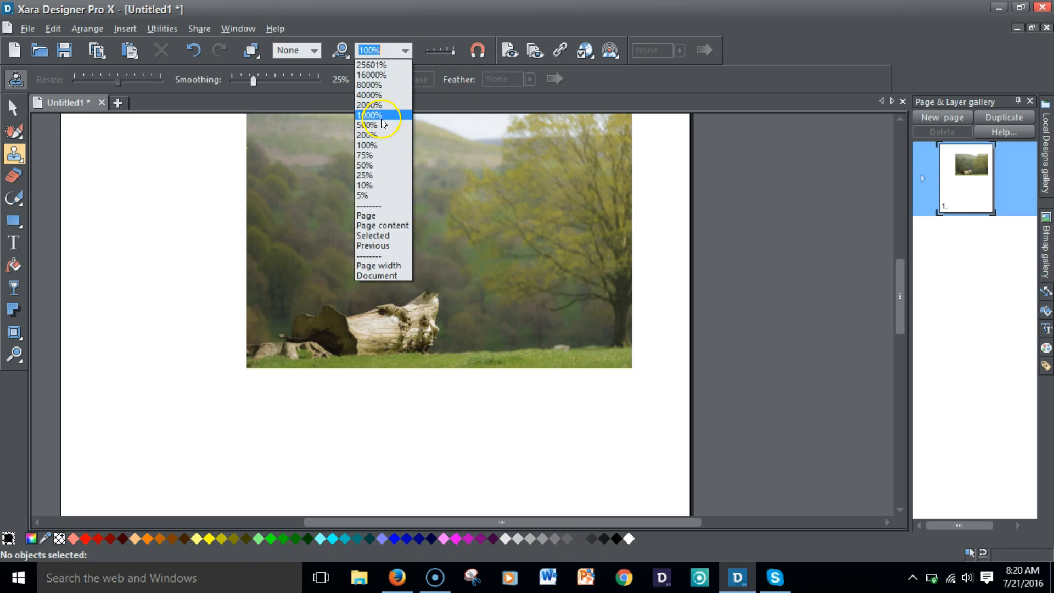
{"action": "left_click", "coordinate": [367, 125]}
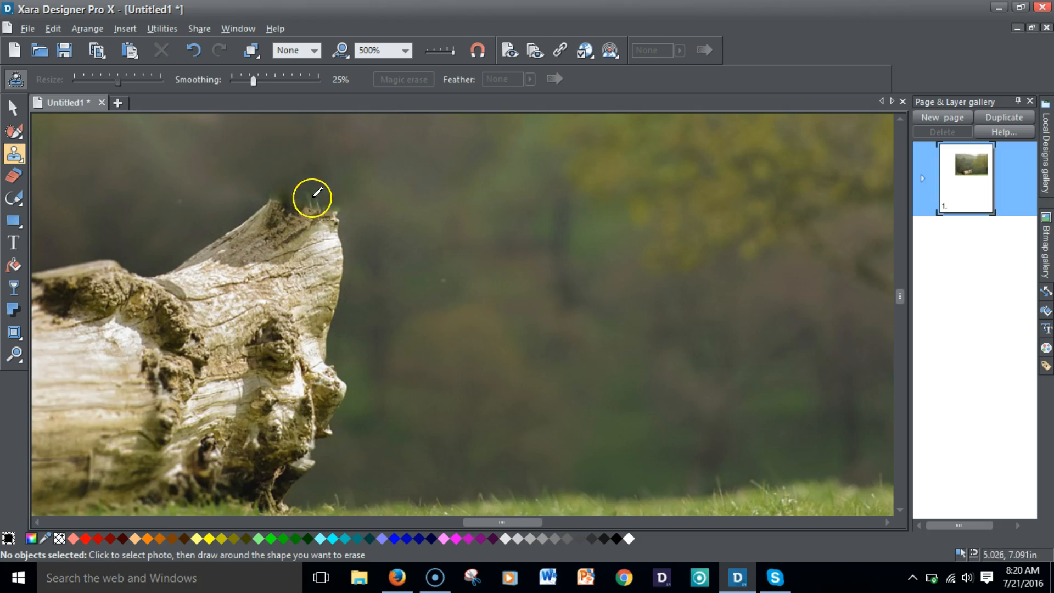
{"action": "mouse_move", "coordinate": [717, 229]}
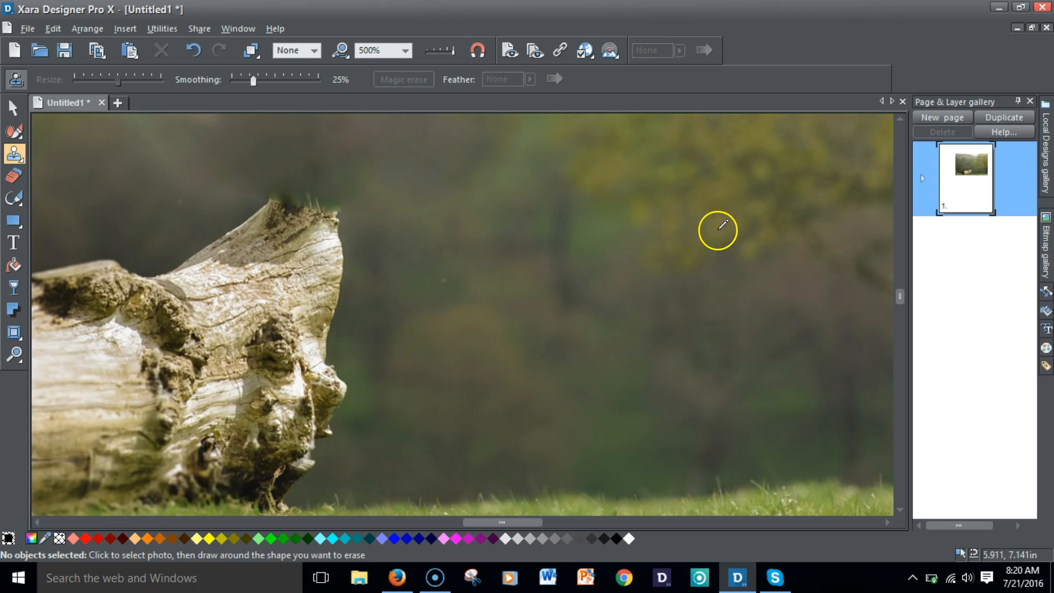
{"action": "left_click", "coordinate": [403, 51]}
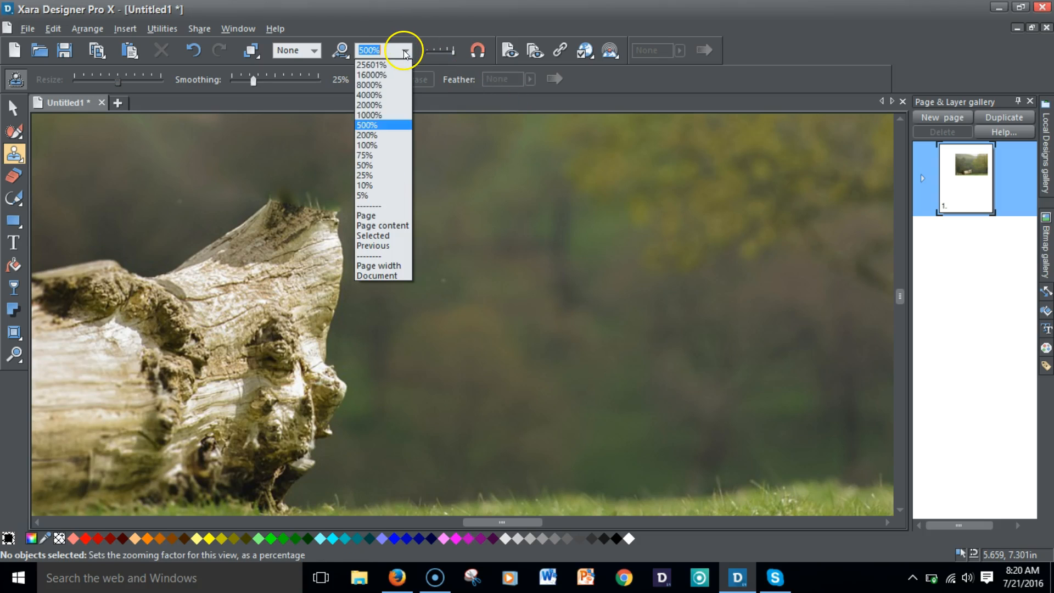
{"action": "left_click", "coordinate": [367, 145]}
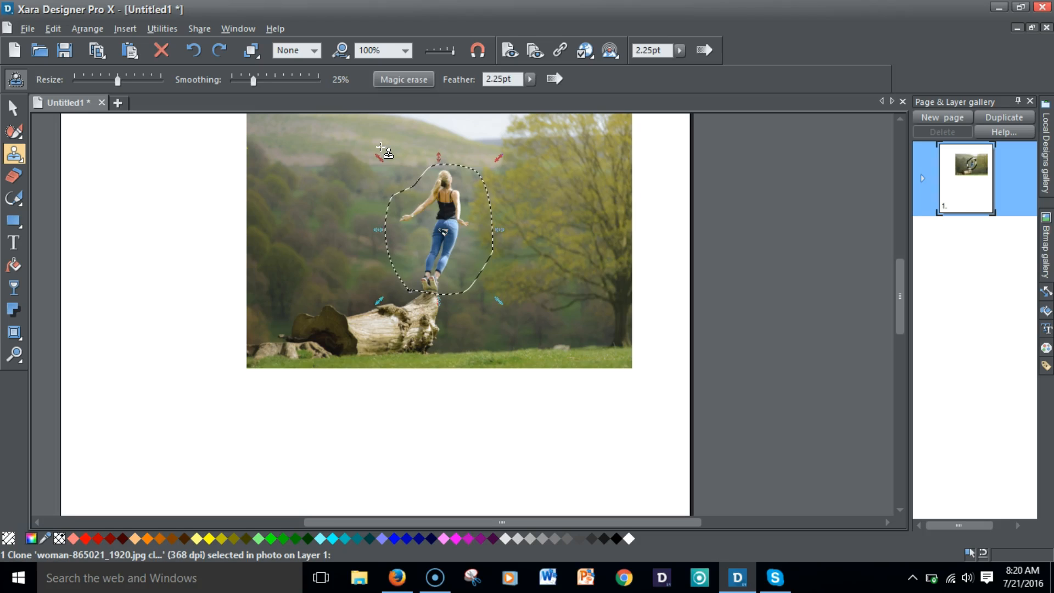
{"action": "left_click", "coordinate": [403, 79]}
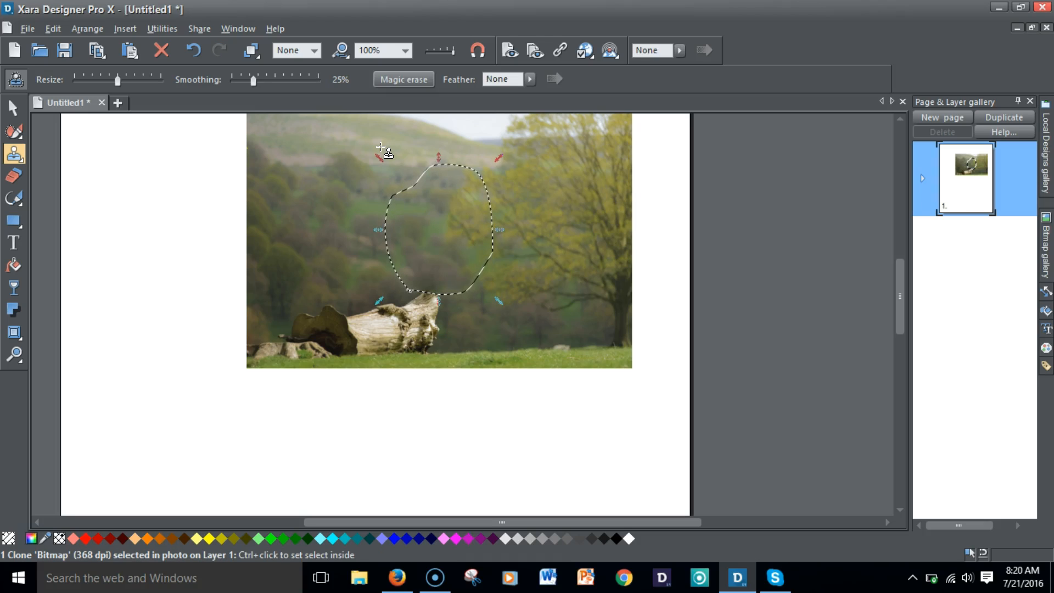